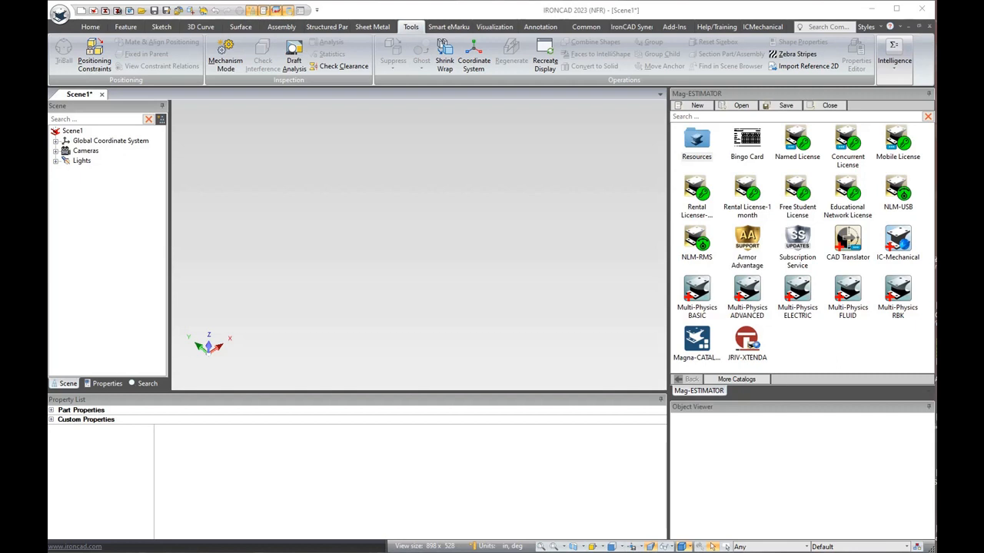
mouse_move(592, 434)
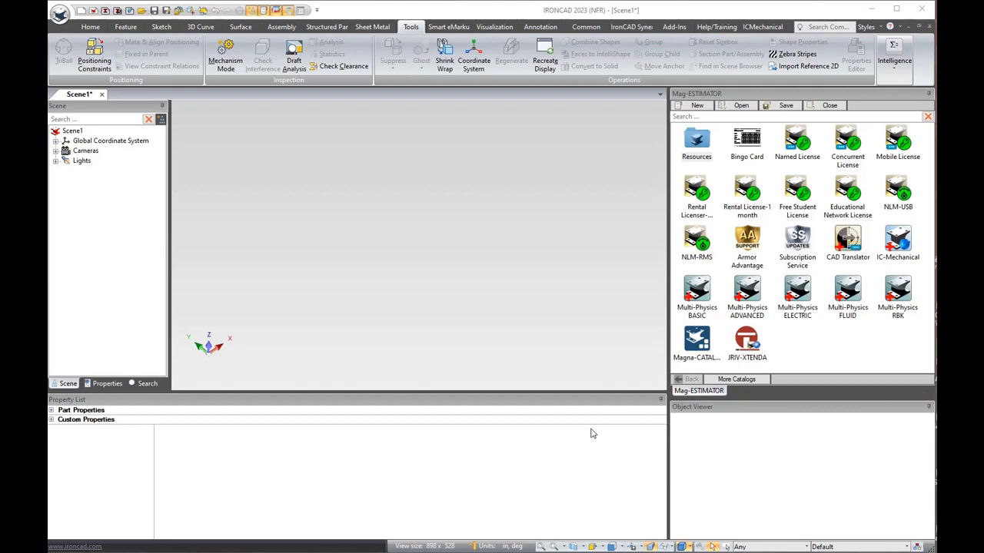
mouse_move(687, 401)
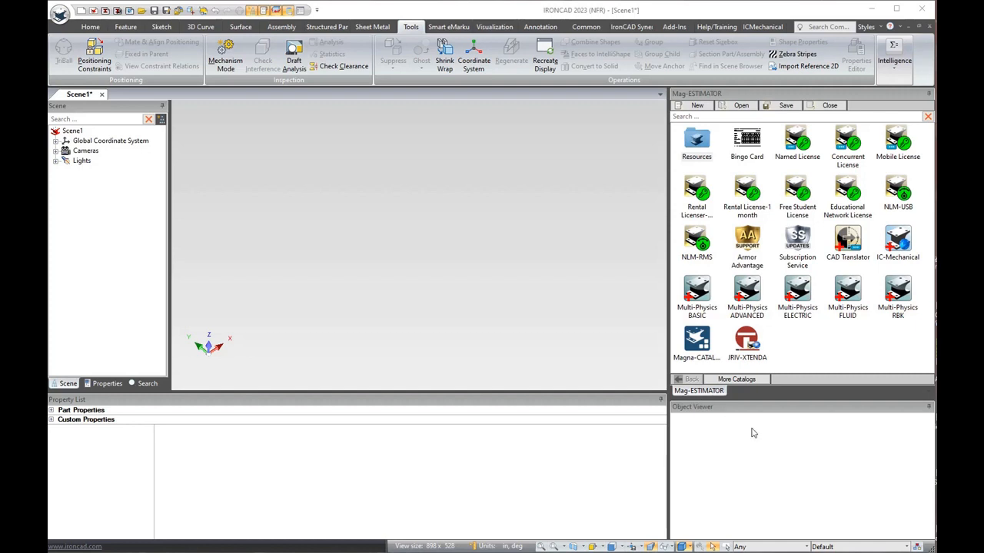
mouse_move(830, 358)
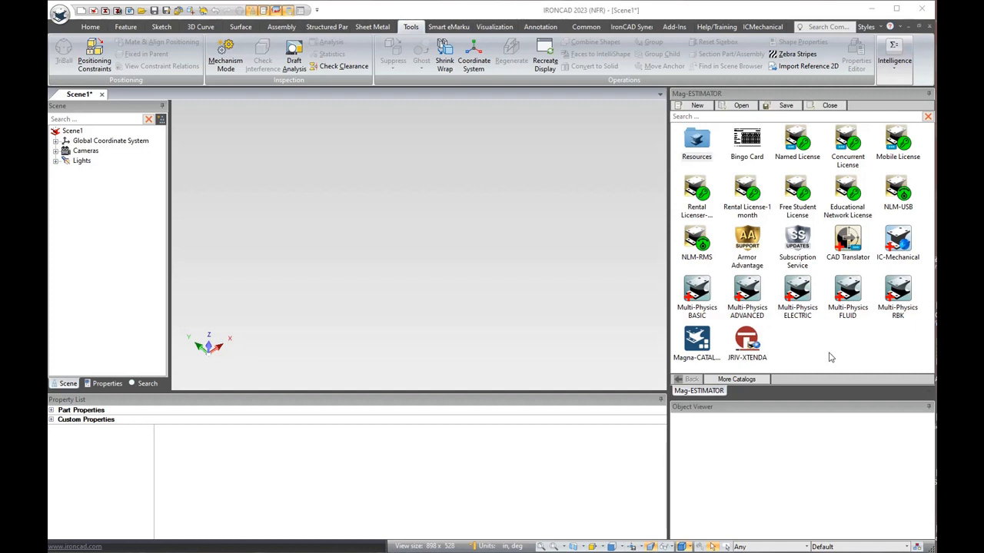
mouse_move(813, 270)
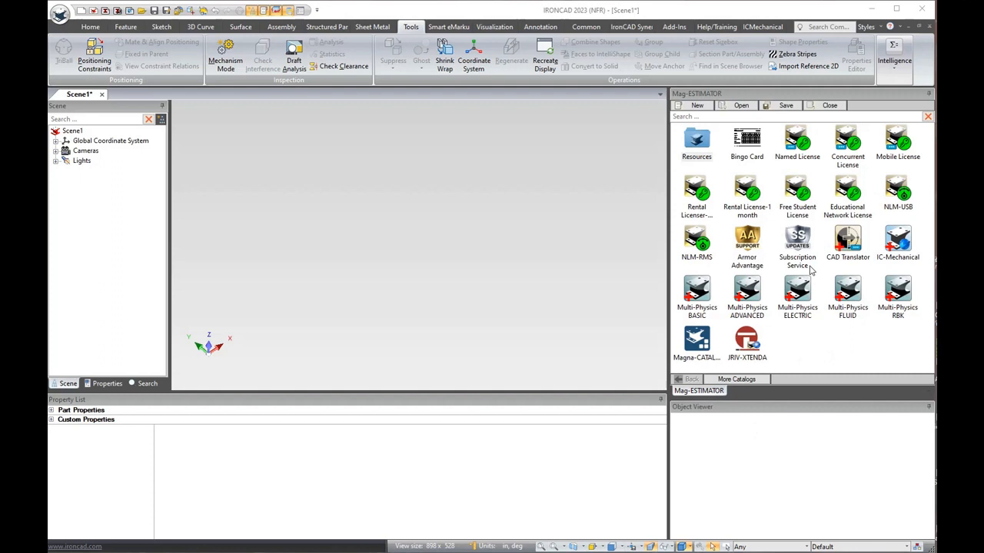
mouse_move(678, 259)
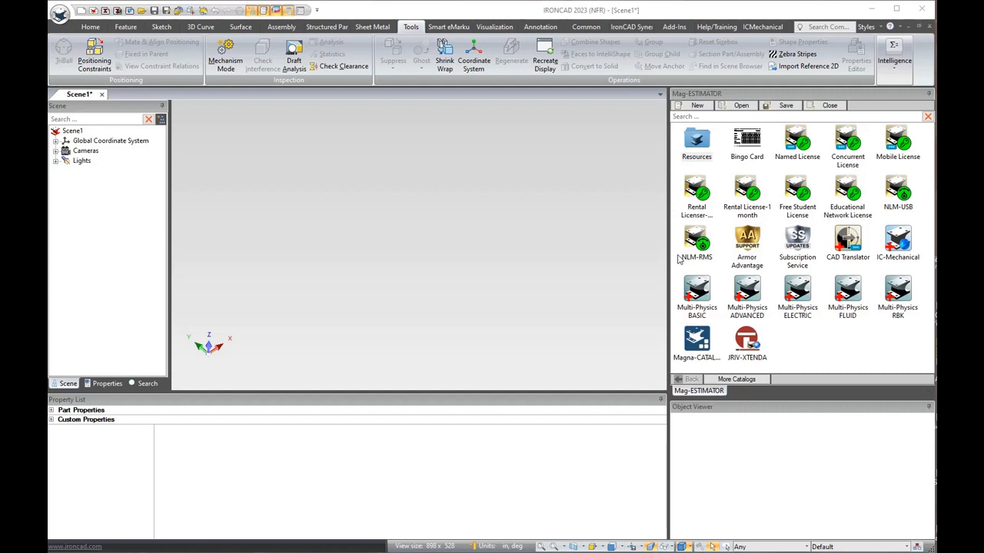
mouse_move(737, 274)
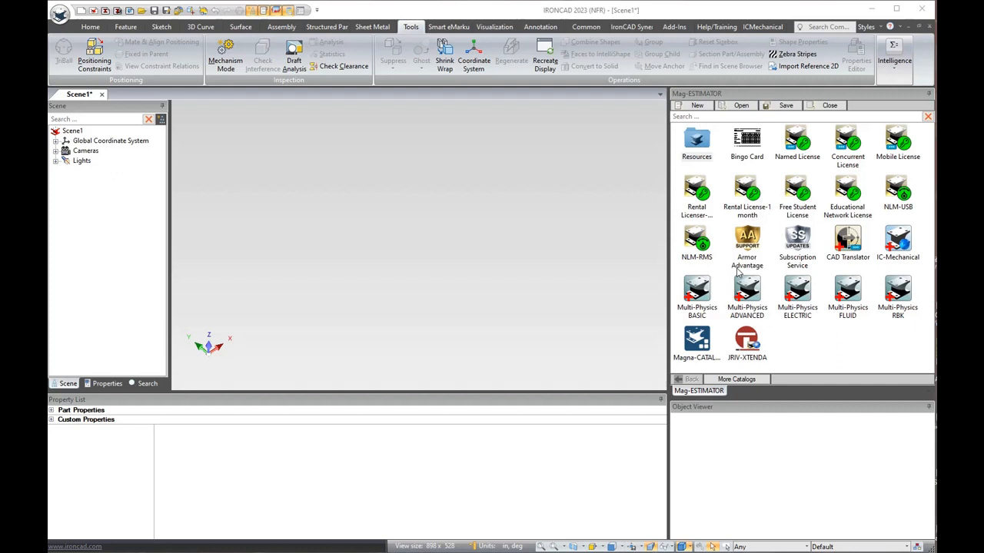
mouse_move(824, 338)
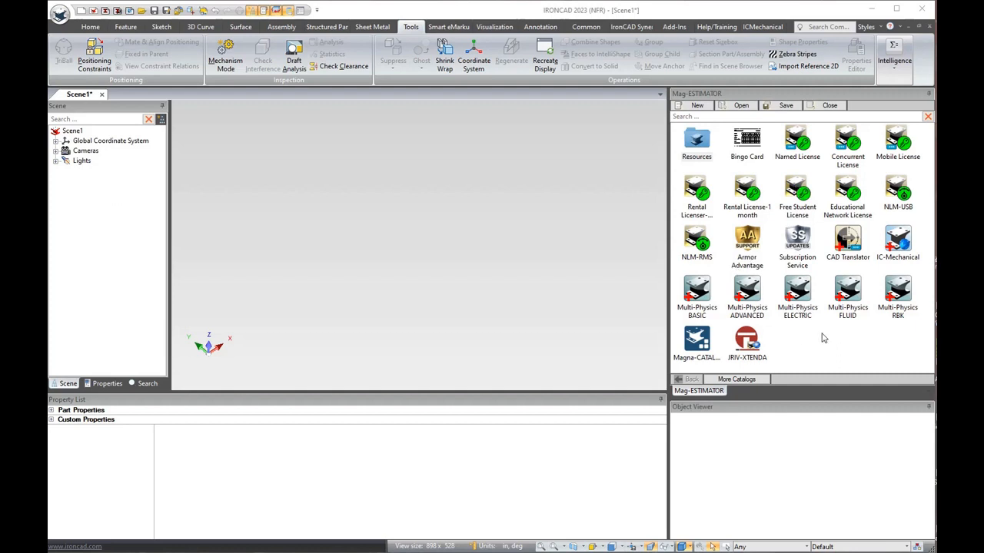
mouse_move(808, 347)
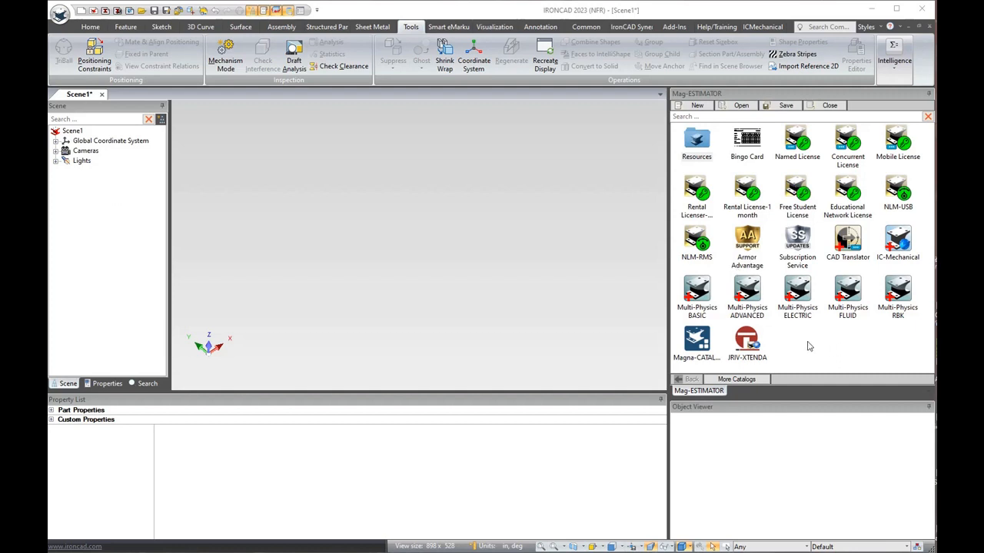
mouse_move(791, 269)
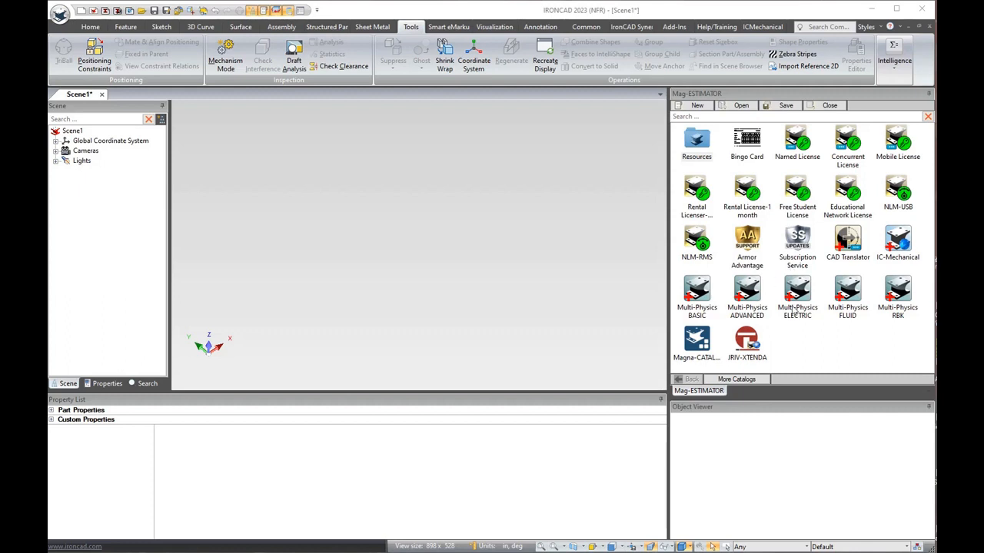
mouse_move(830, 344)
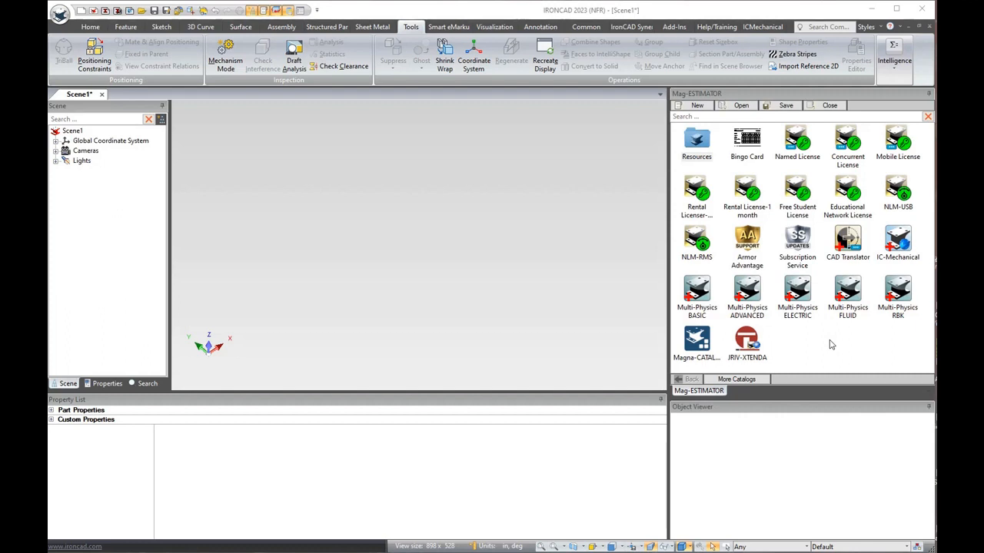
mouse_move(842, 341)
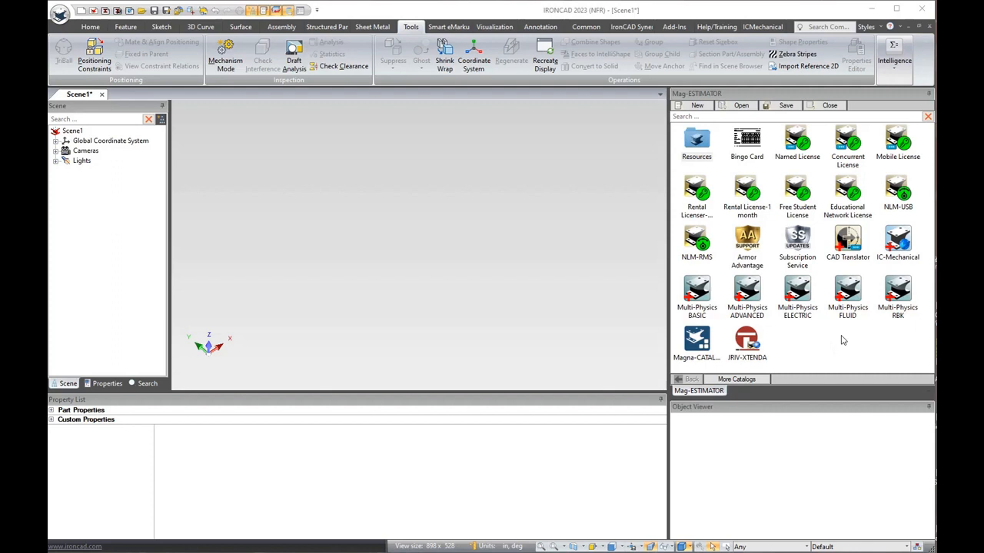
mouse_move(821, 358)
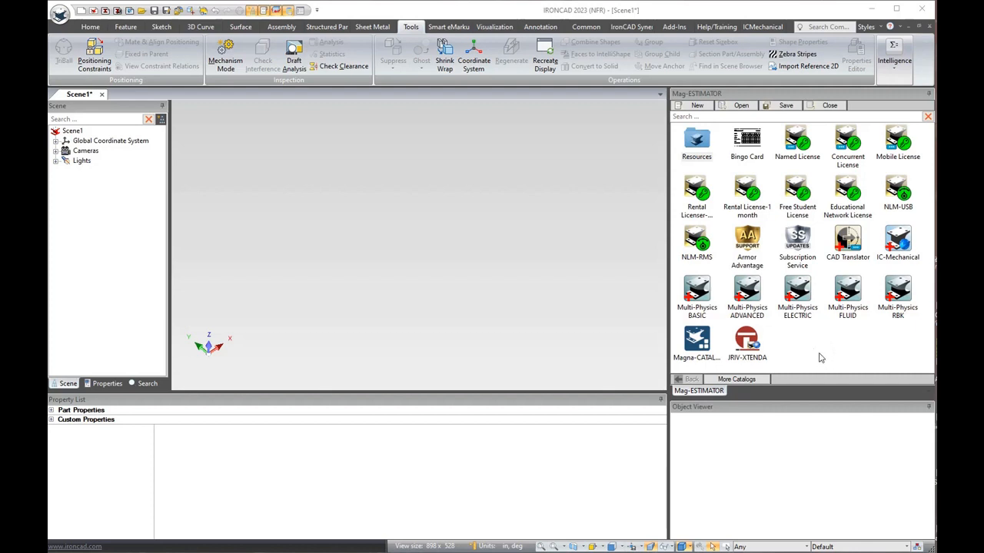
mouse_move(810, 347)
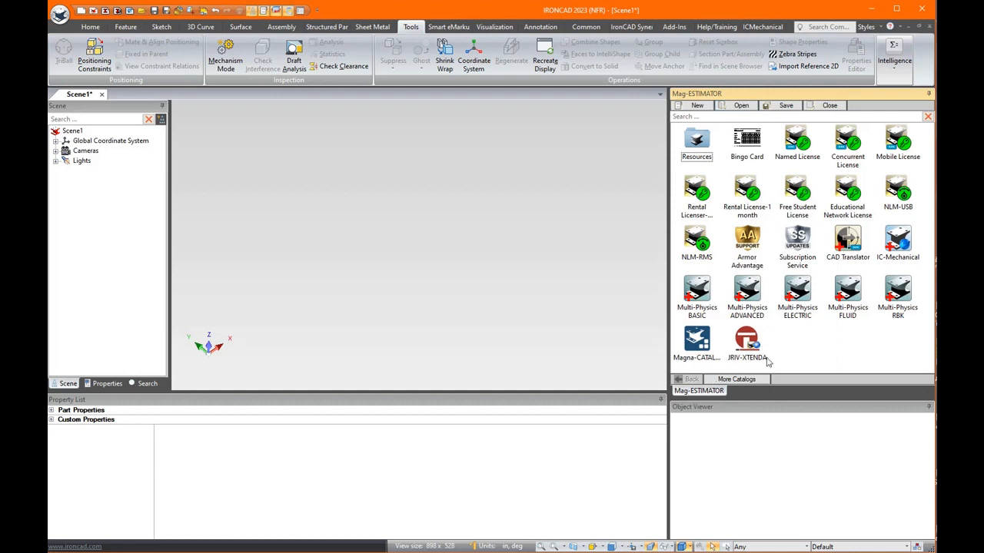
mouse_move(707, 396)
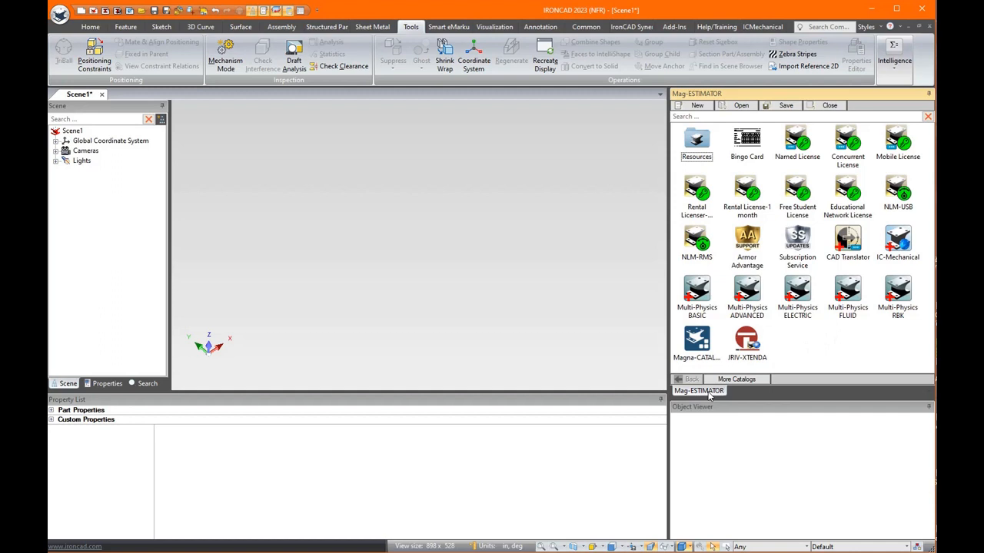
mouse_move(415, 402)
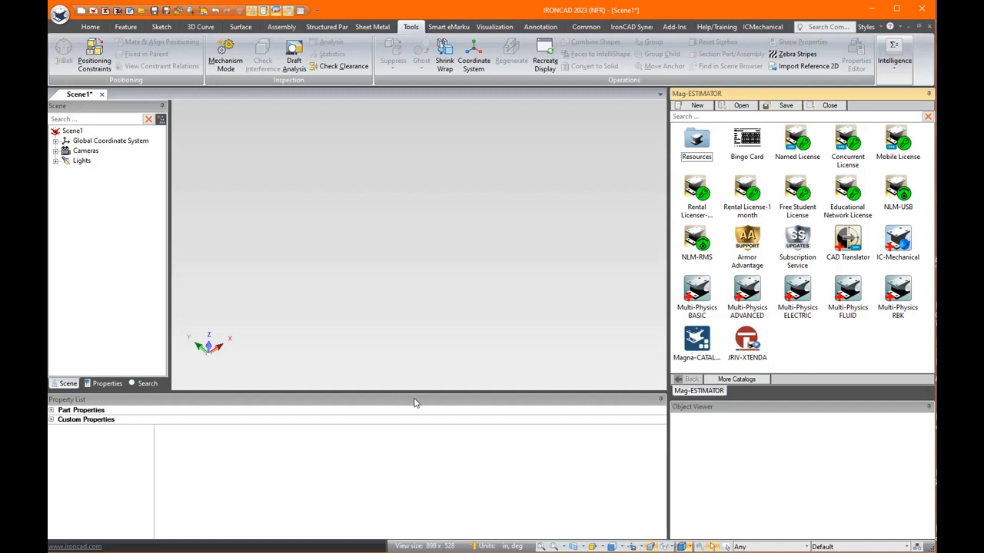
mouse_move(276, 13)
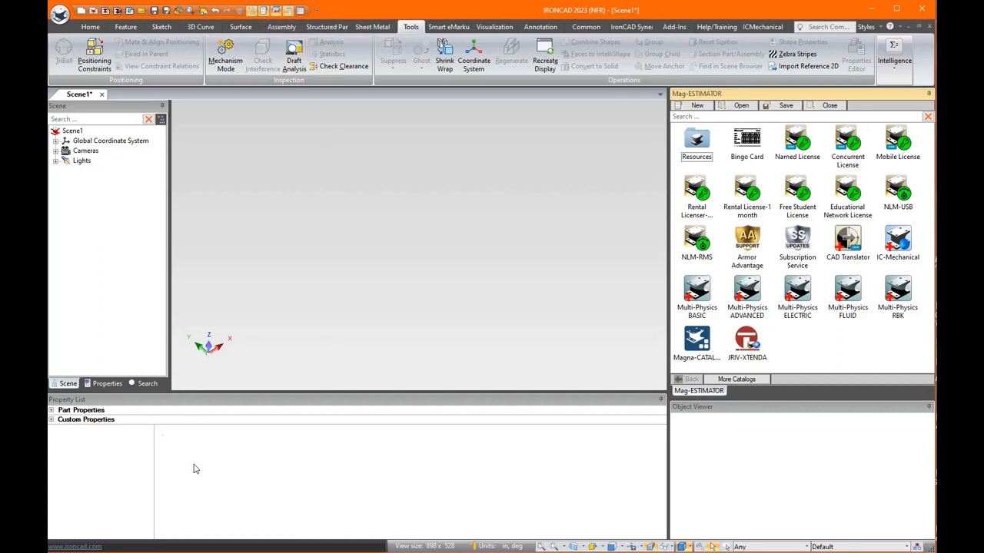
mouse_move(752, 471)
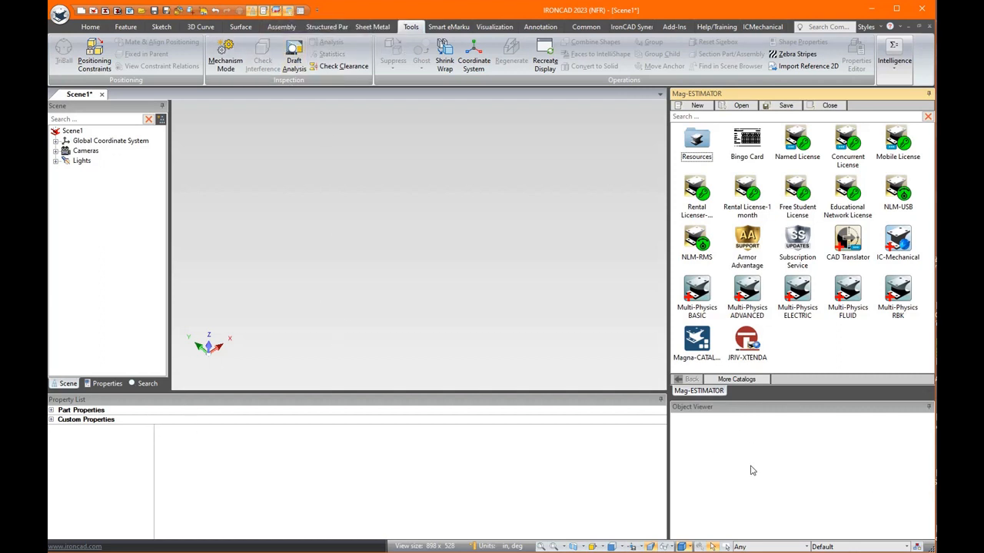
Review Magna-CATALOGS, rental, subscription, concurrent, NLM-USB, NLM-RMS and Named License (3970) item properties.
left_click(696, 338)
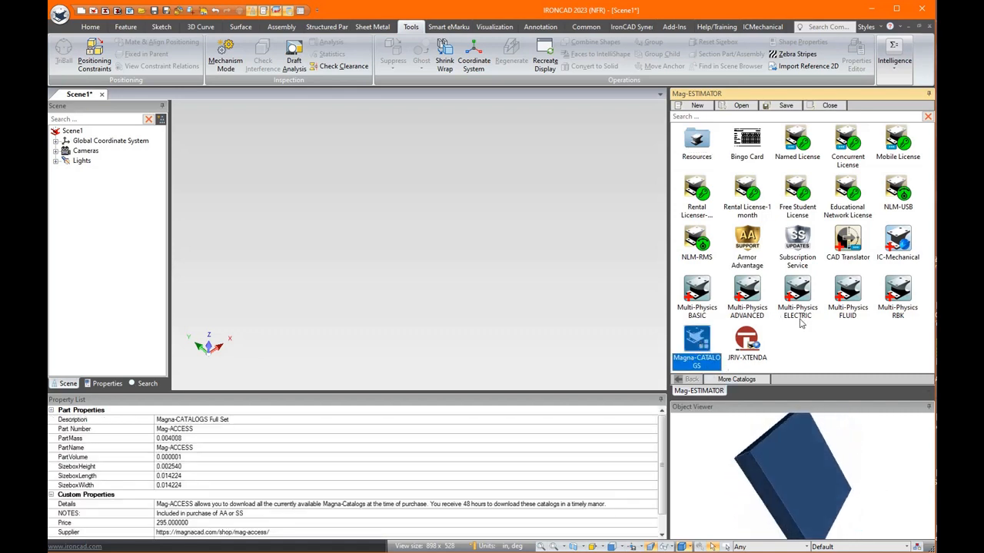
left_click(696, 192)
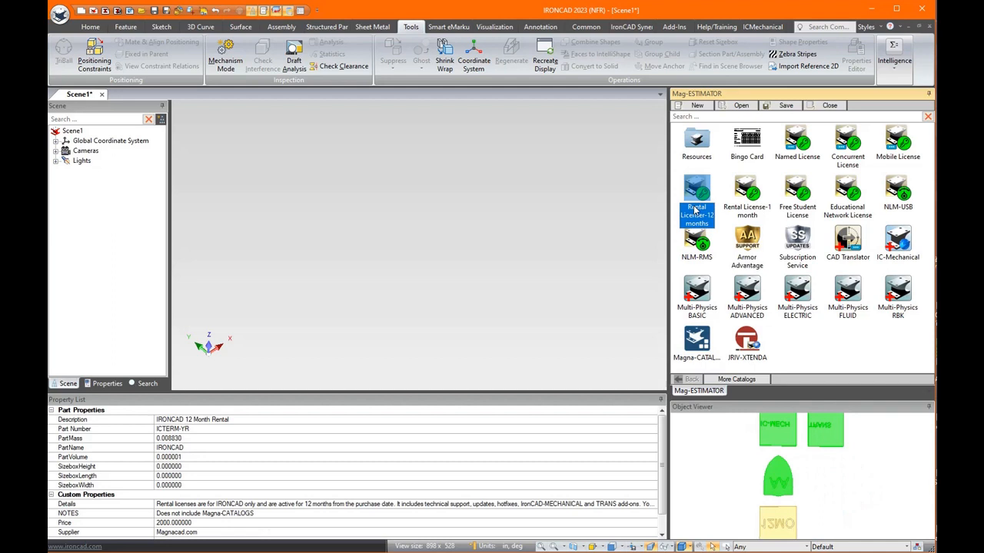
left_click(797, 244)
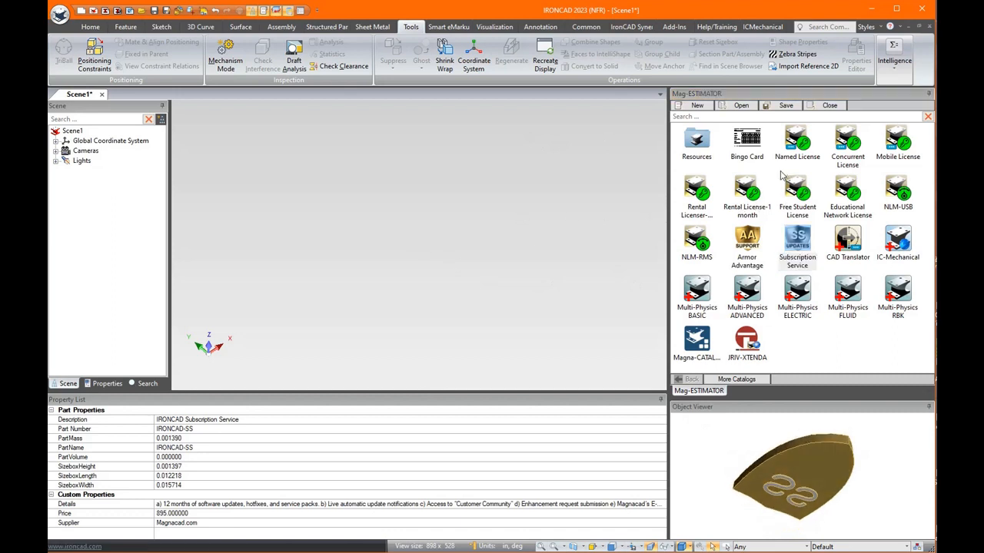
left_click(847, 142)
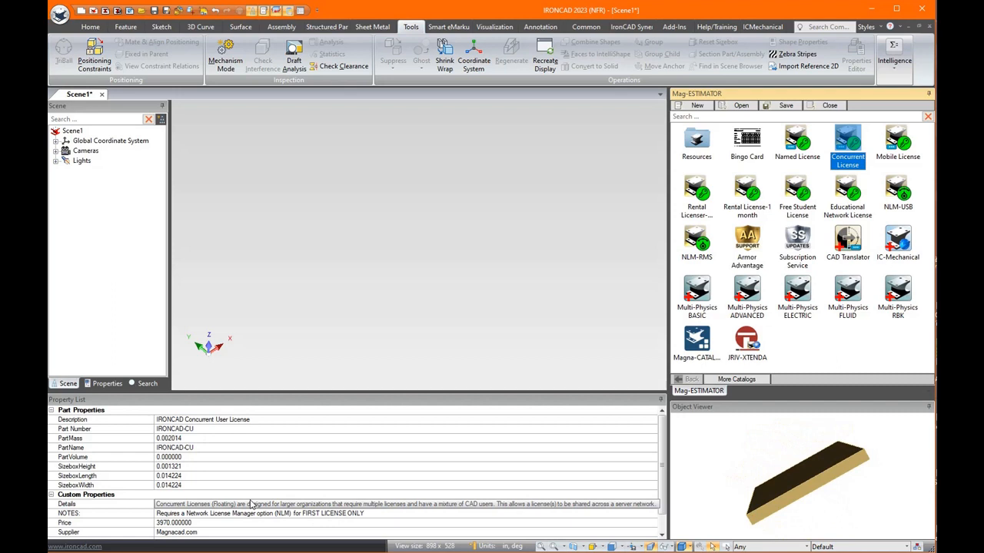
left_click(898, 192)
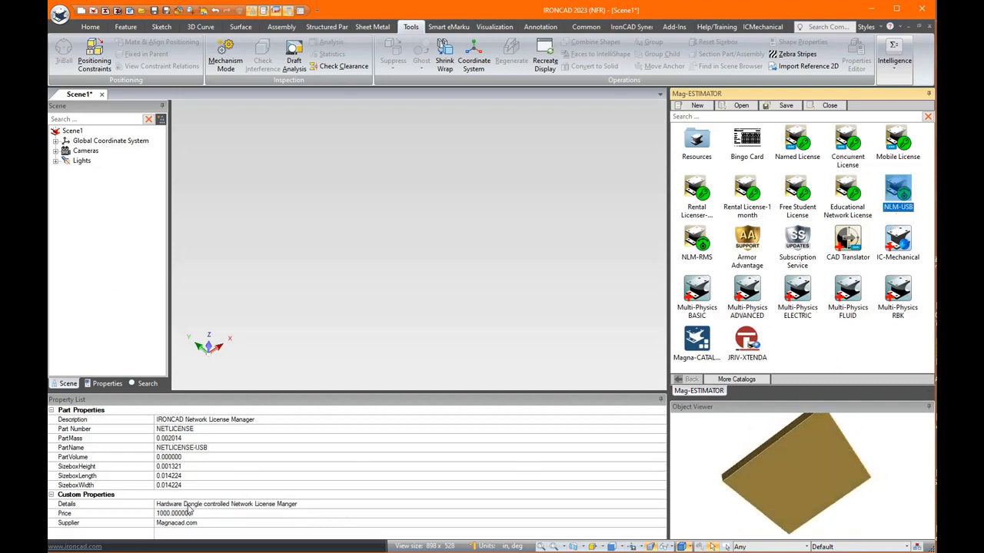
left_click(697, 242)
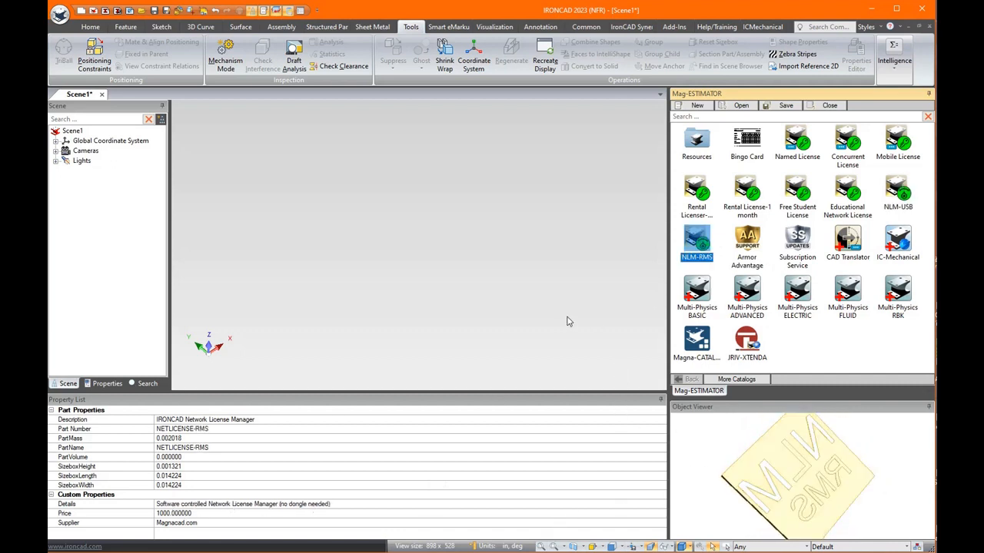
left_click(746, 192)
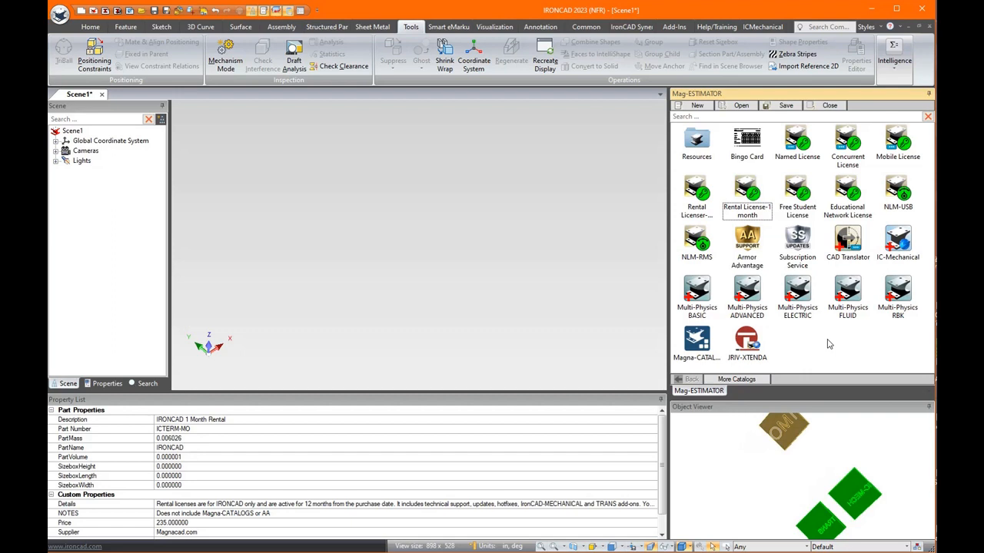
left_click(797, 142)
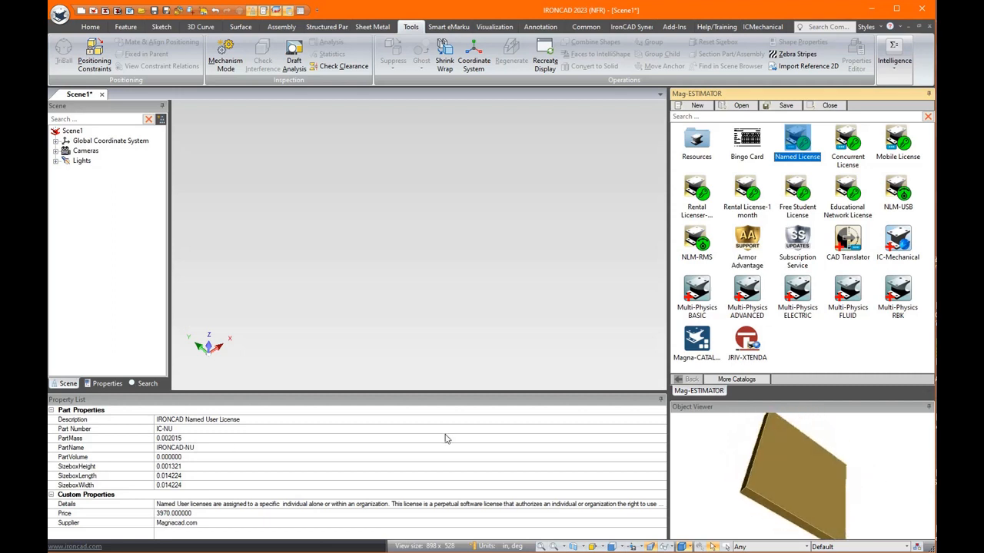
Place the Named User License and Armor Advantage, giving a 5265 quote total.
double_click(797, 137)
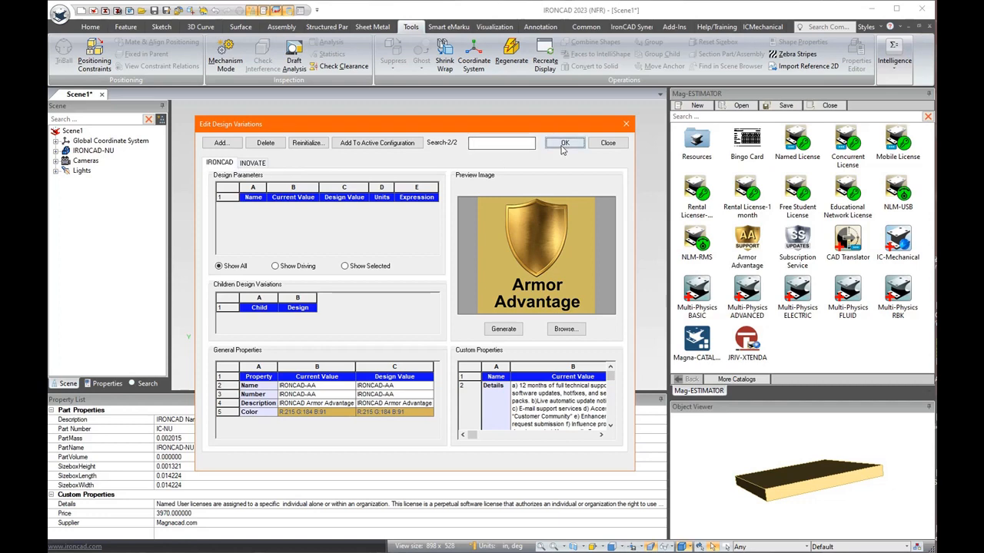
left_click(564, 143)
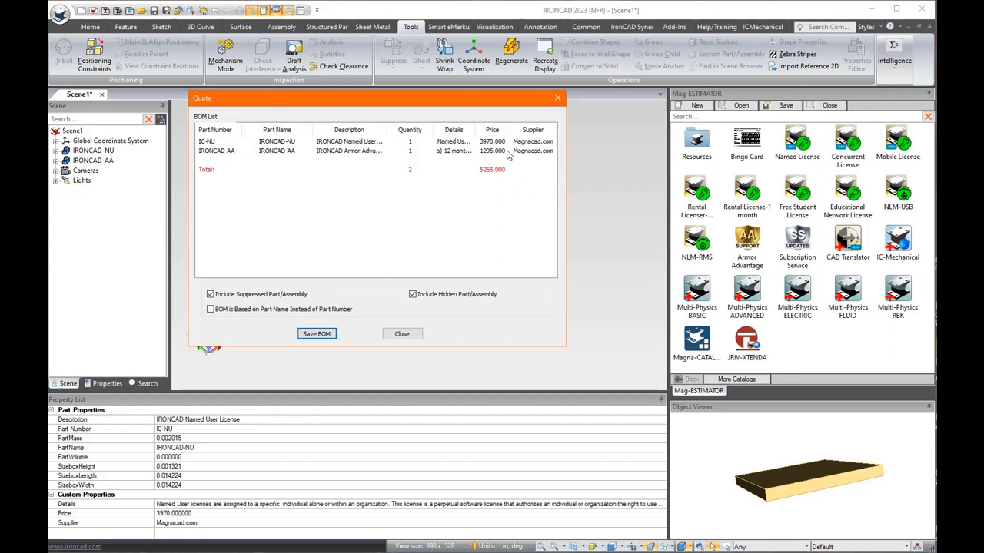
mouse_move(404, 146)
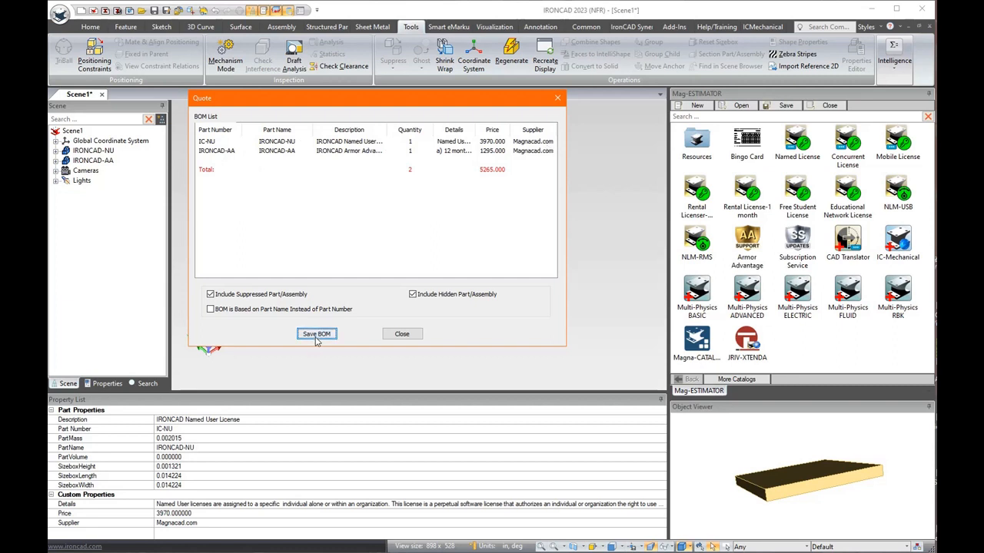
mouse_move(325, 340)
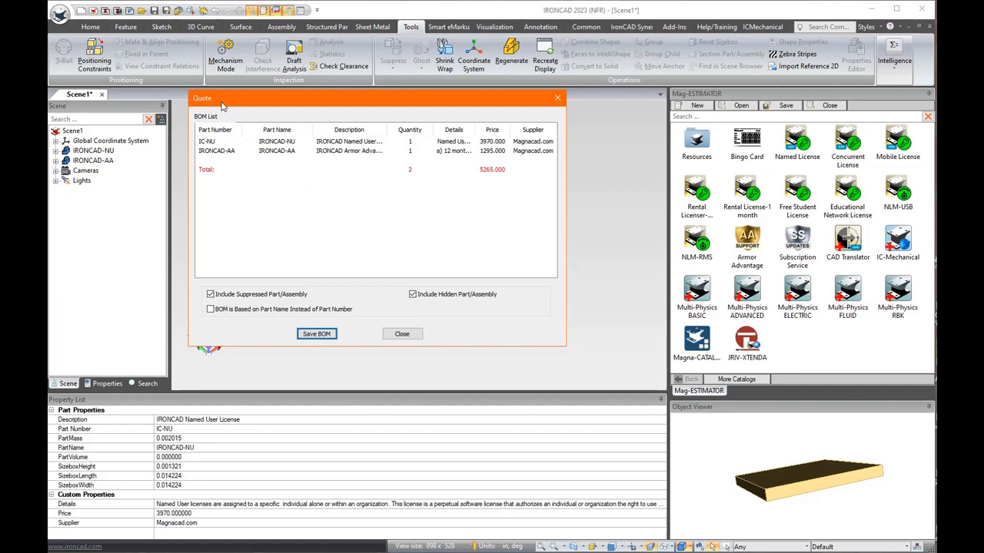
mouse_move(268, 204)
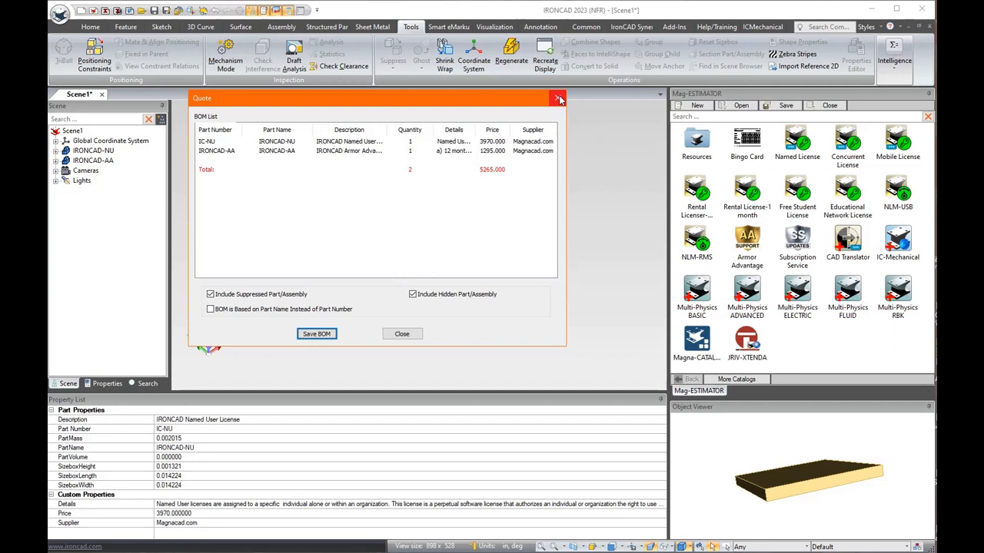
Close the quote and hide the NU and Armor Advantage pieces.
left_click(557, 98)
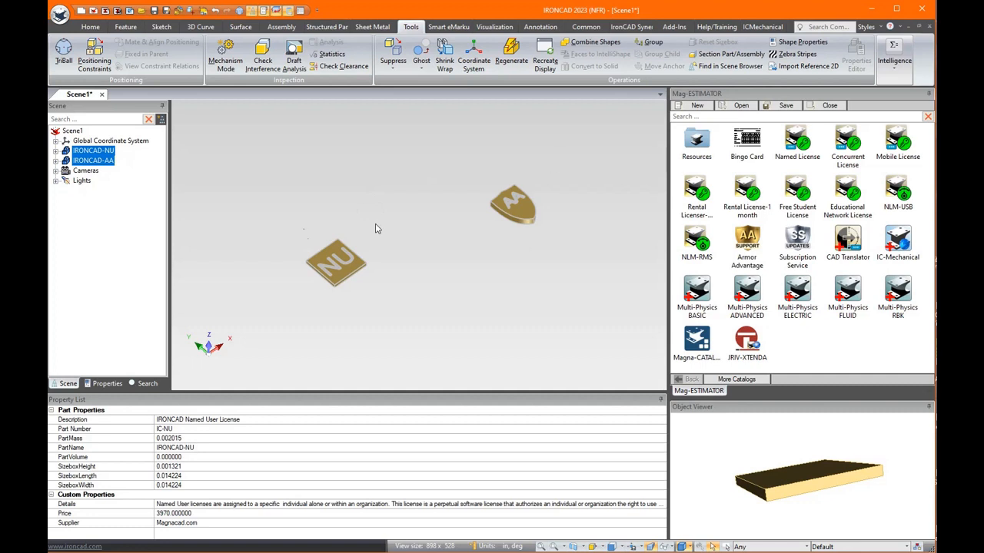
right_click(93, 150)
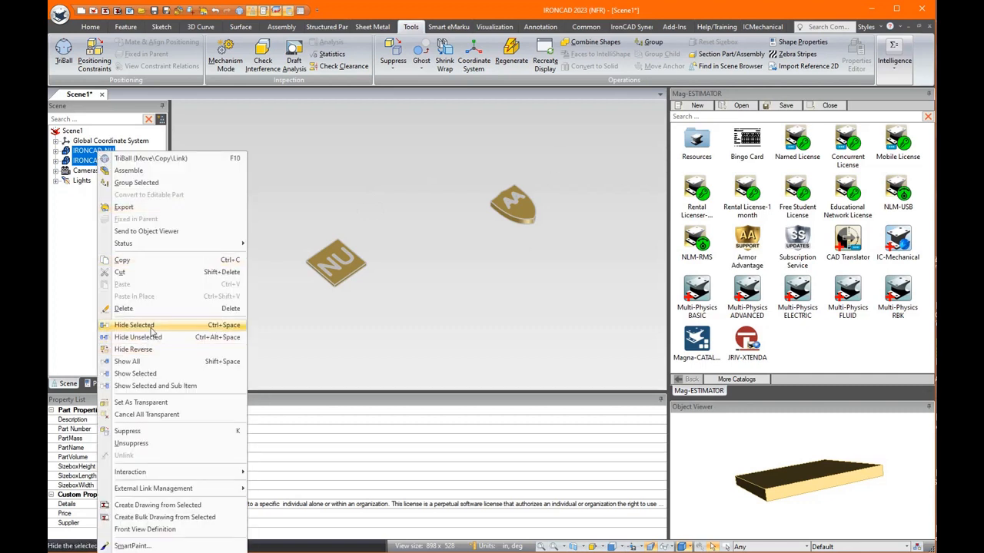
left_click(134, 325)
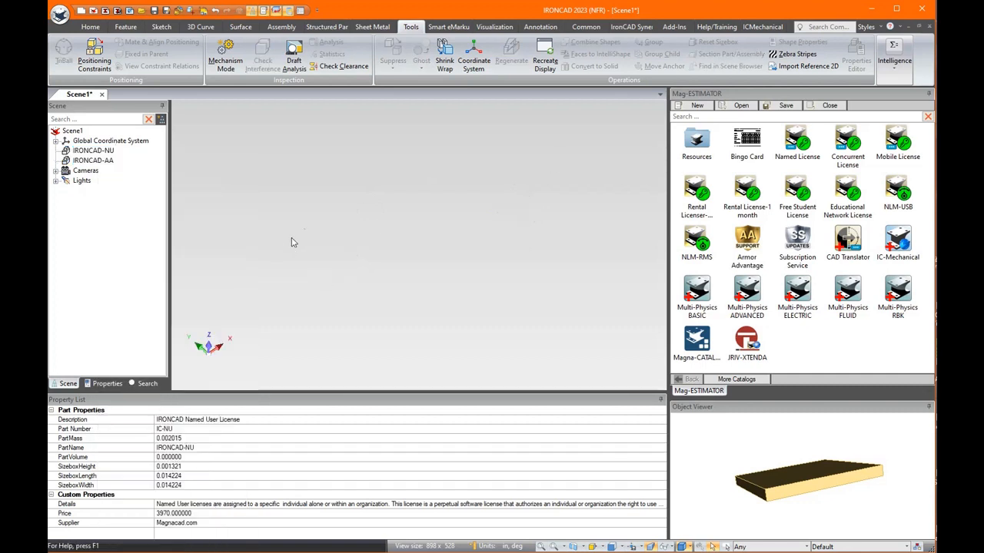
mouse_move(599, 331)
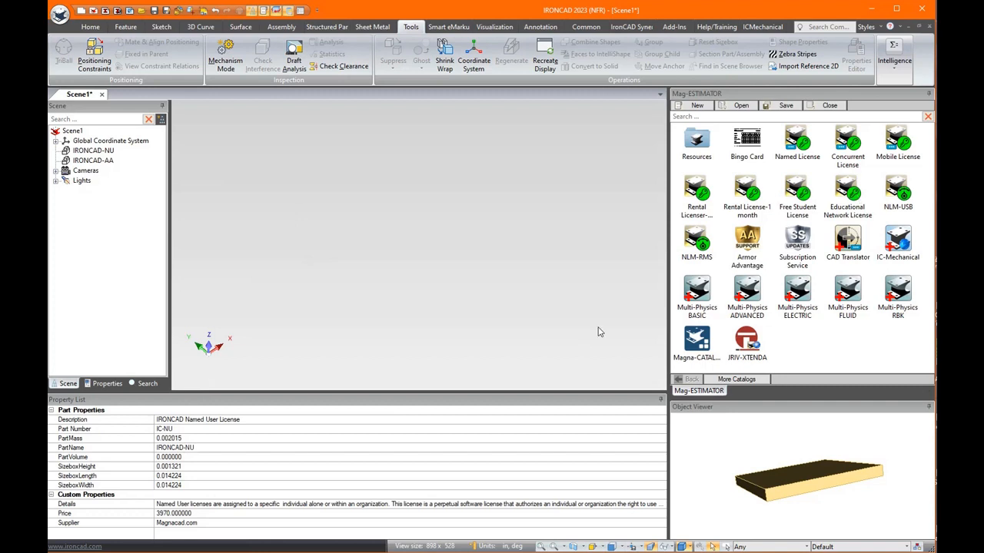
mouse_move(783, 270)
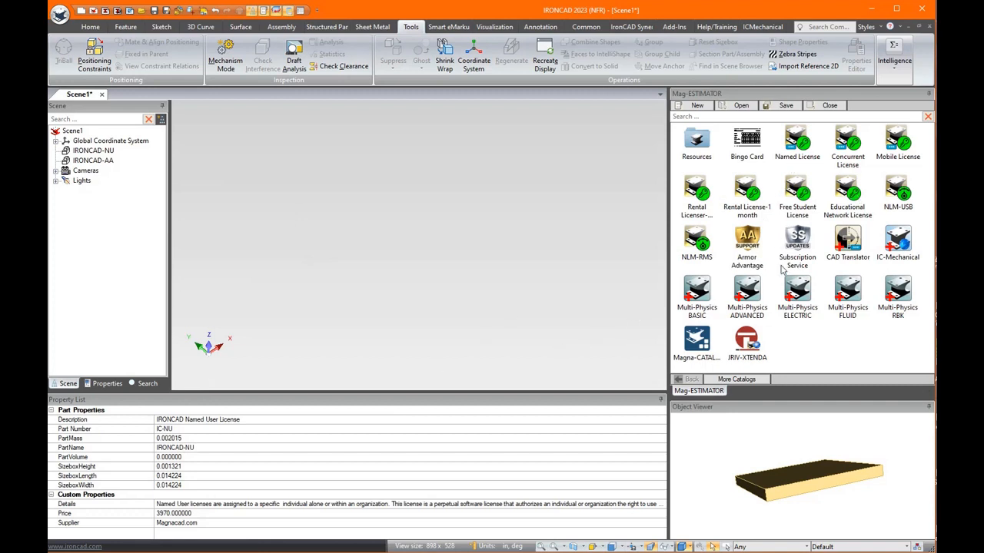
mouse_move(816, 163)
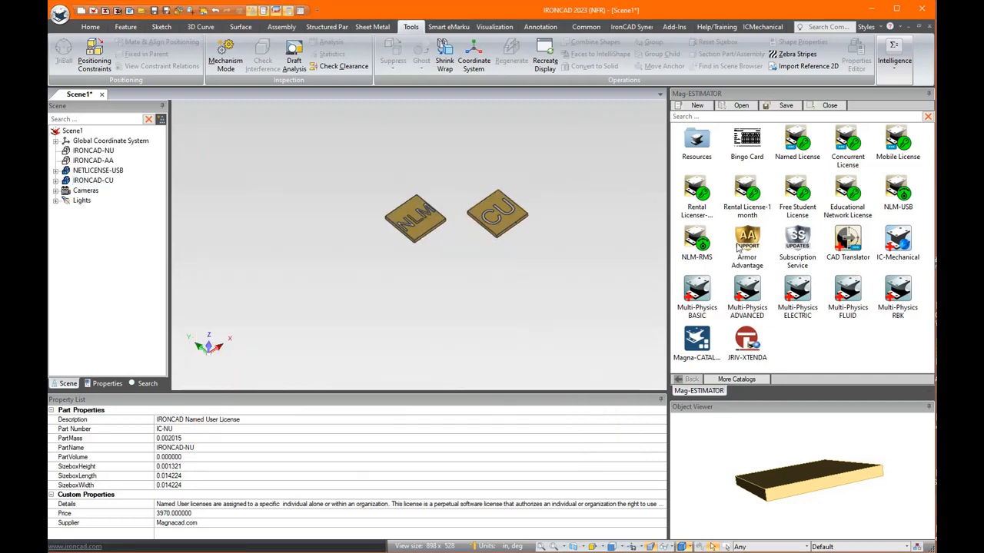
Add Armor Advantage and CAD Translator pieces, bringing the quote to six items totalling 12230.
double_click(746, 244)
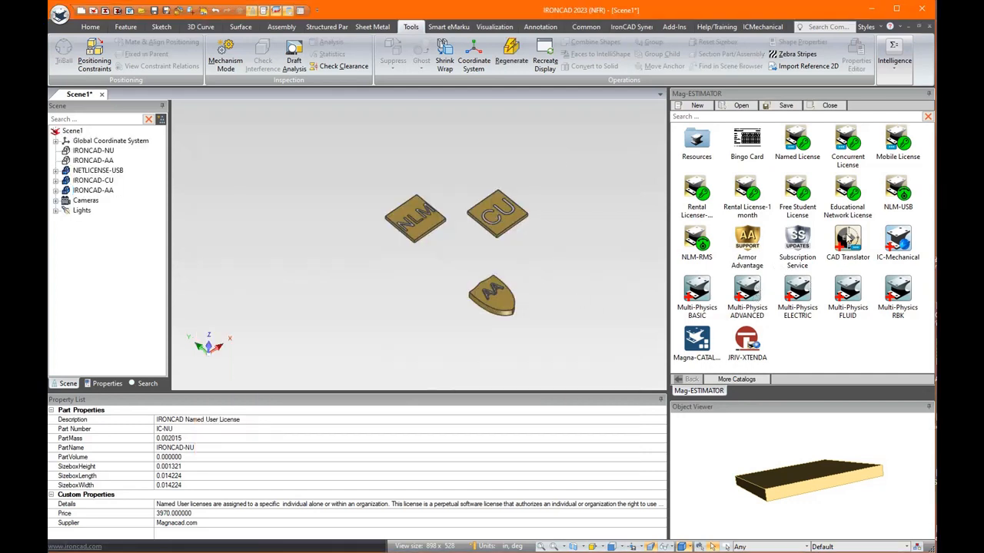
double_click(847, 242)
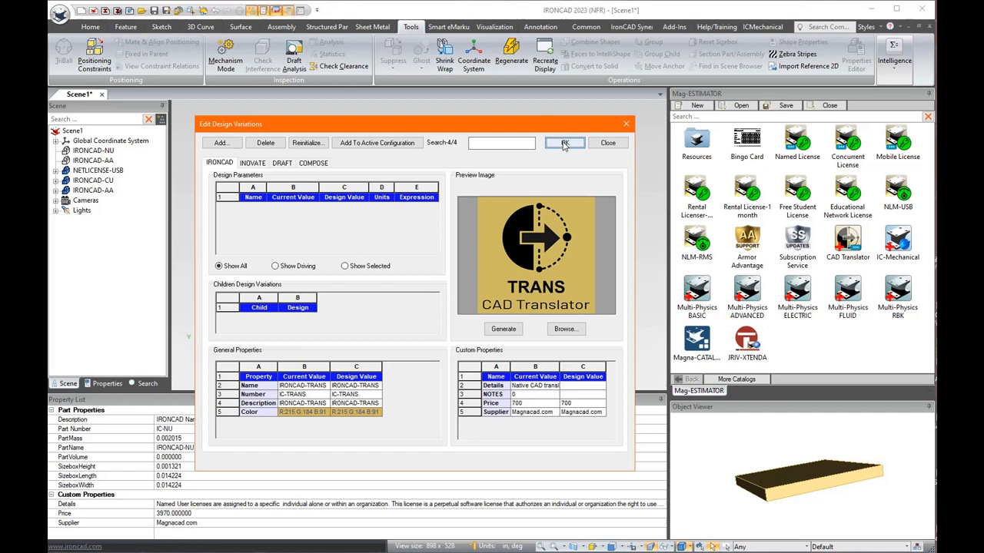
left_click(565, 143)
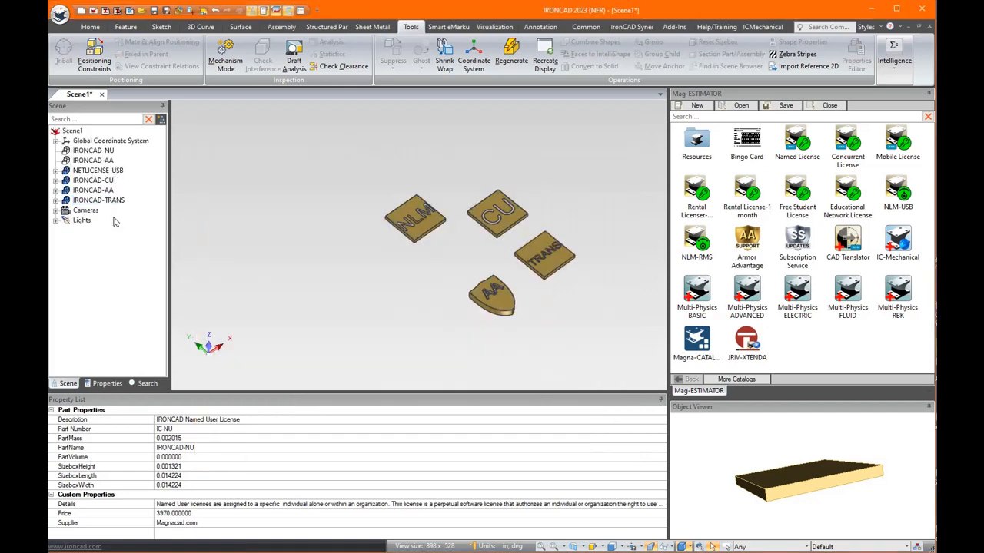
left_click(894, 55)
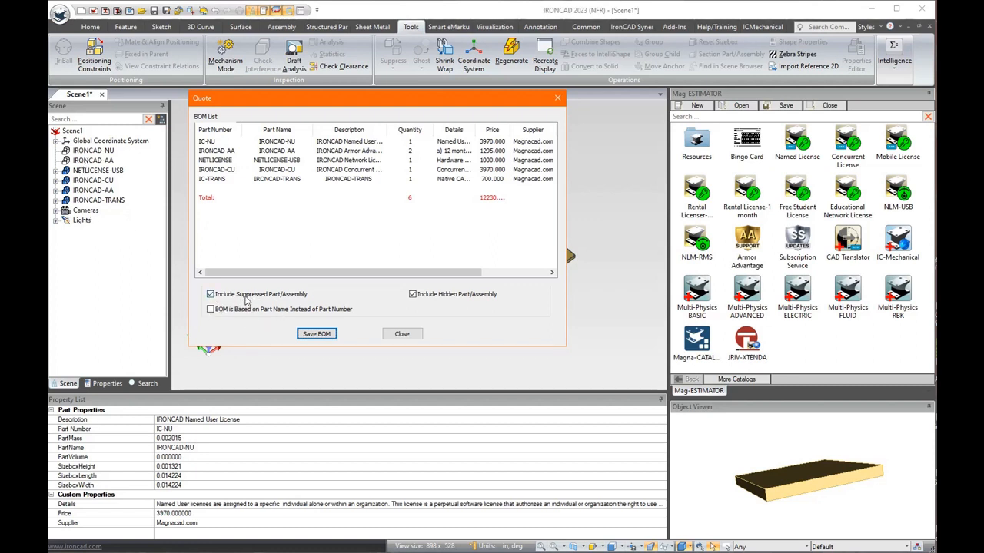
Exclude suppressed parts so the quote shows four items totalling 6965, then close it.
left_click(209, 295)
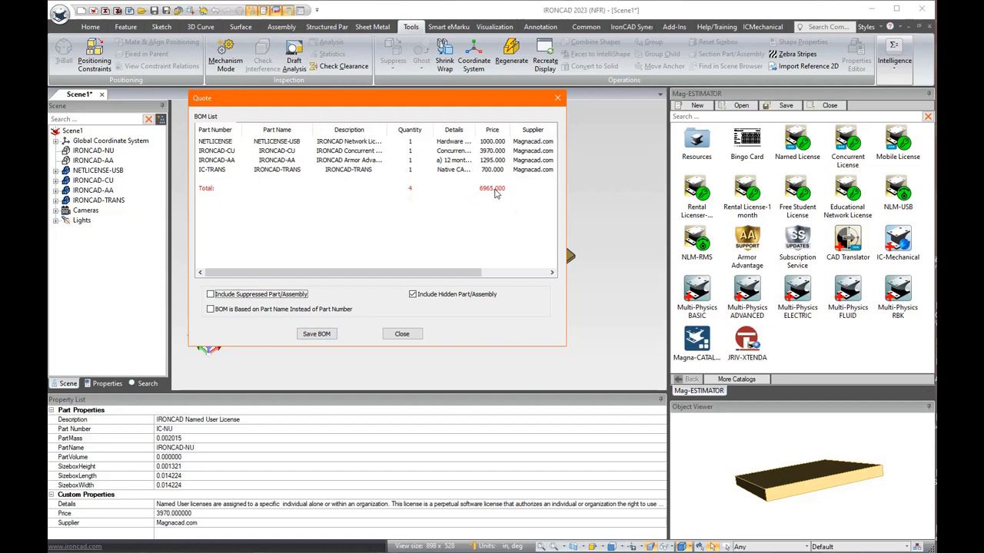
mouse_move(456, 200)
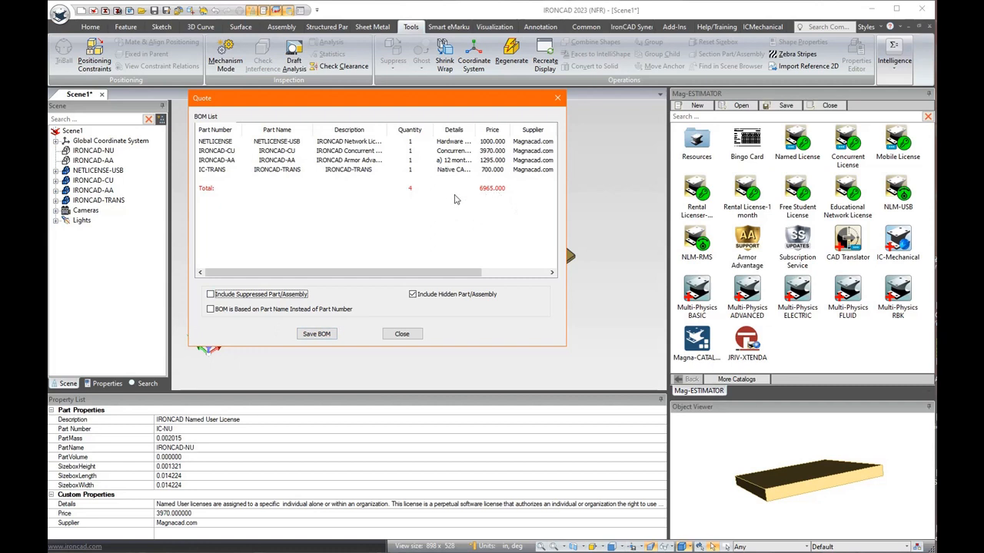
left_click(401, 334)
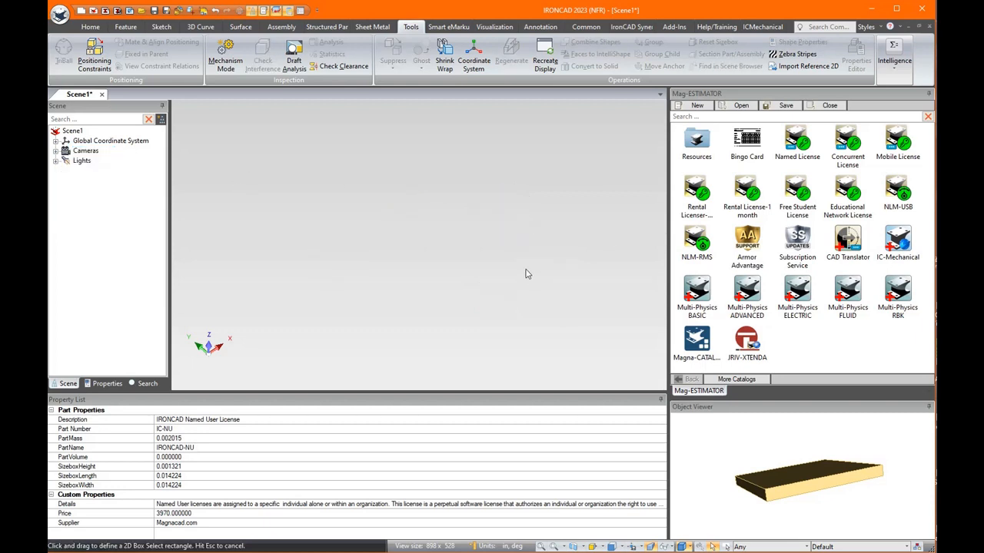
mouse_move(762, 304)
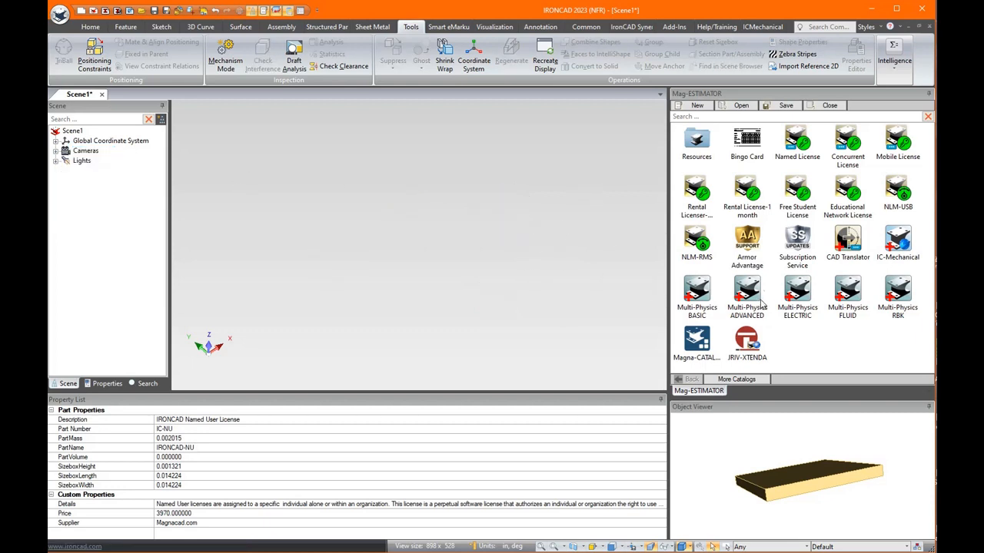
mouse_move(280, 215)
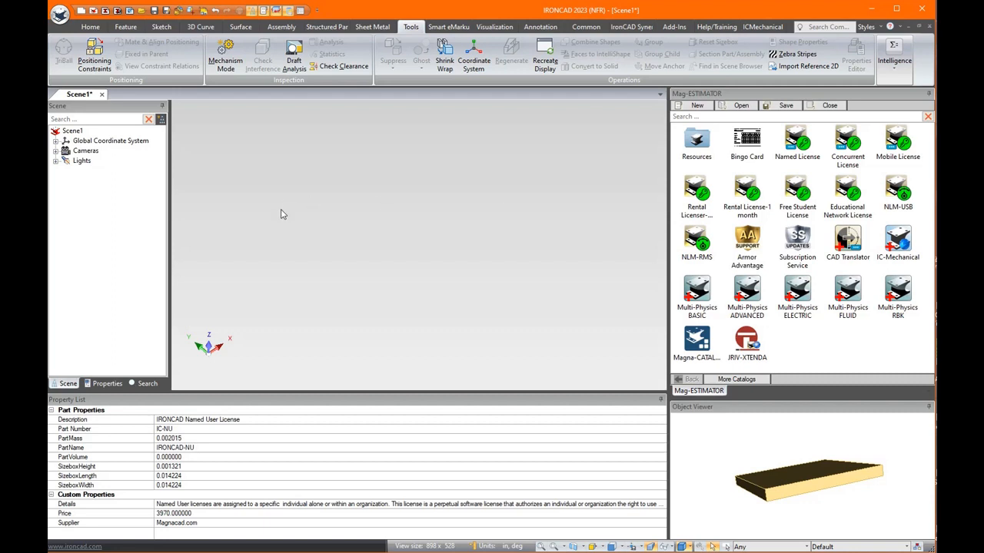
mouse_move(742, 150)
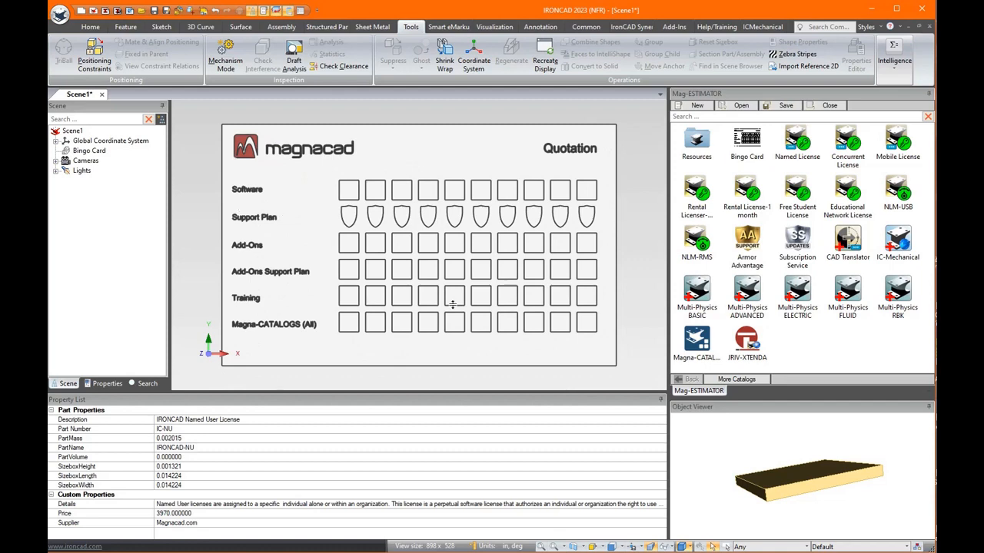
mouse_move(612, 215)
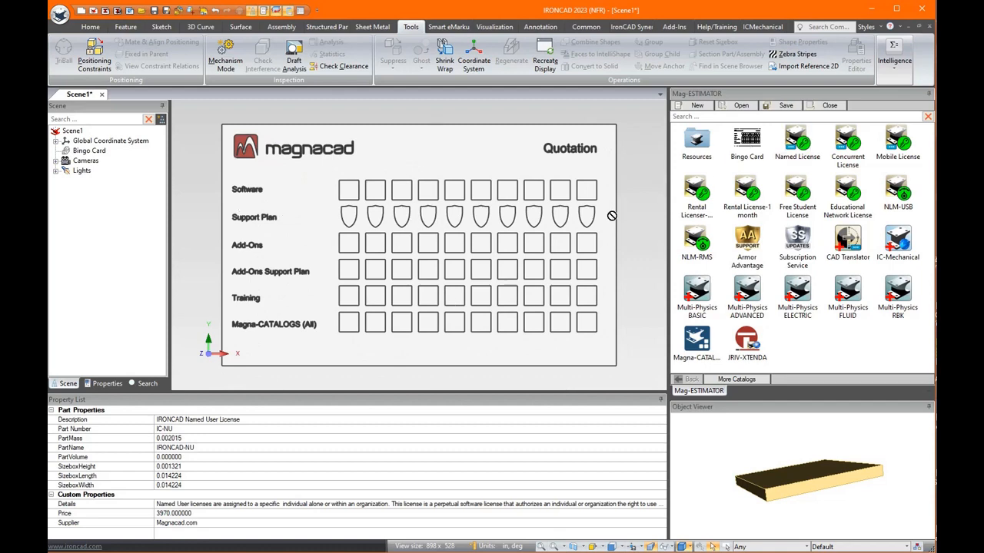
Place the Magnacad Bingo Card with a named user license in its first Software slot.
left_click(348, 190)
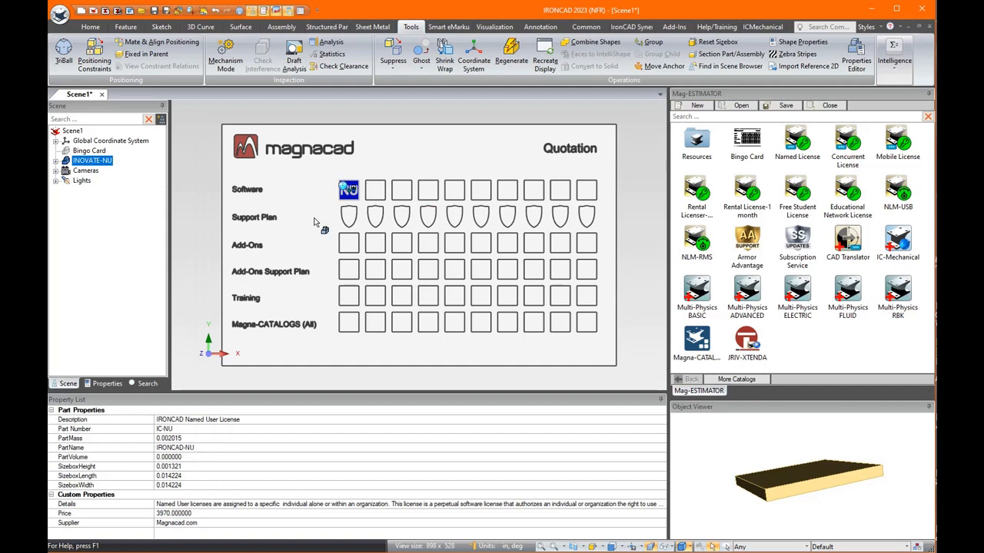
mouse_move(803, 245)
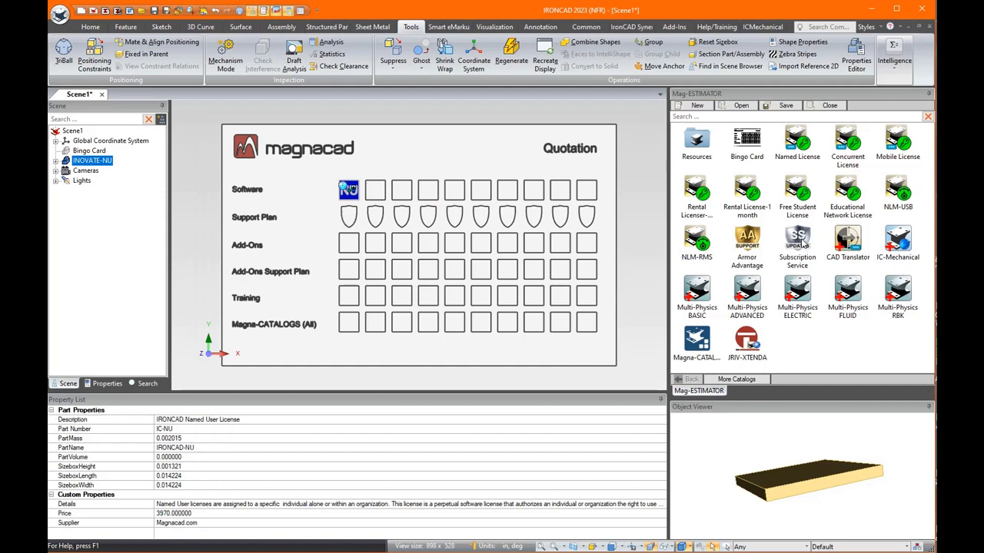
Put a Subscription Service shield in the first Support Plan slot and quote the card (1860).
left_click(349, 216)
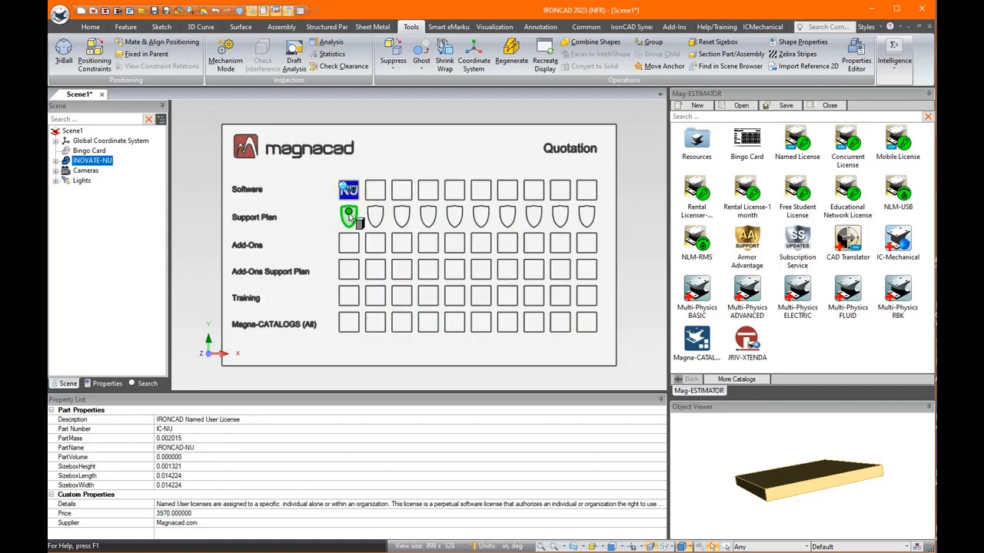
double_click(348, 216)
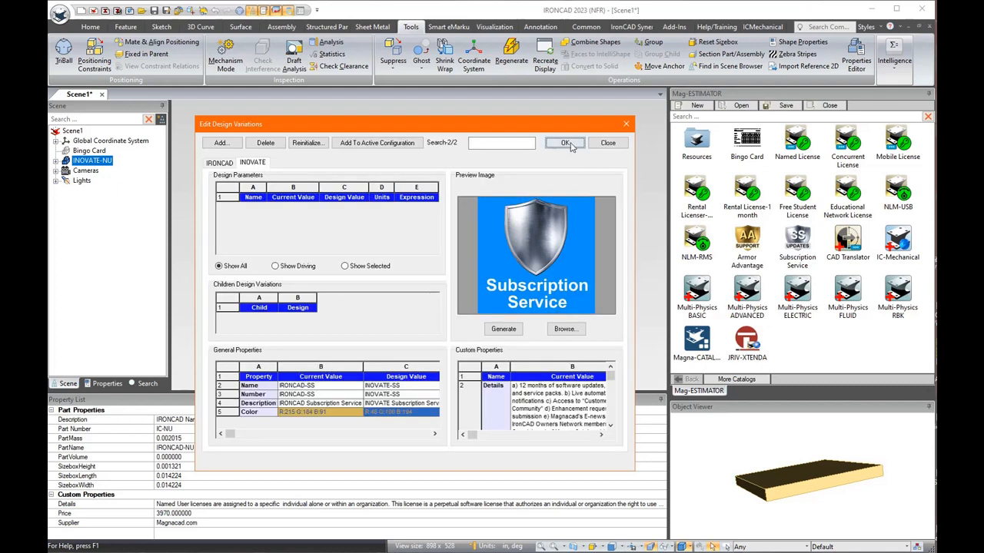
left_click(565, 143)
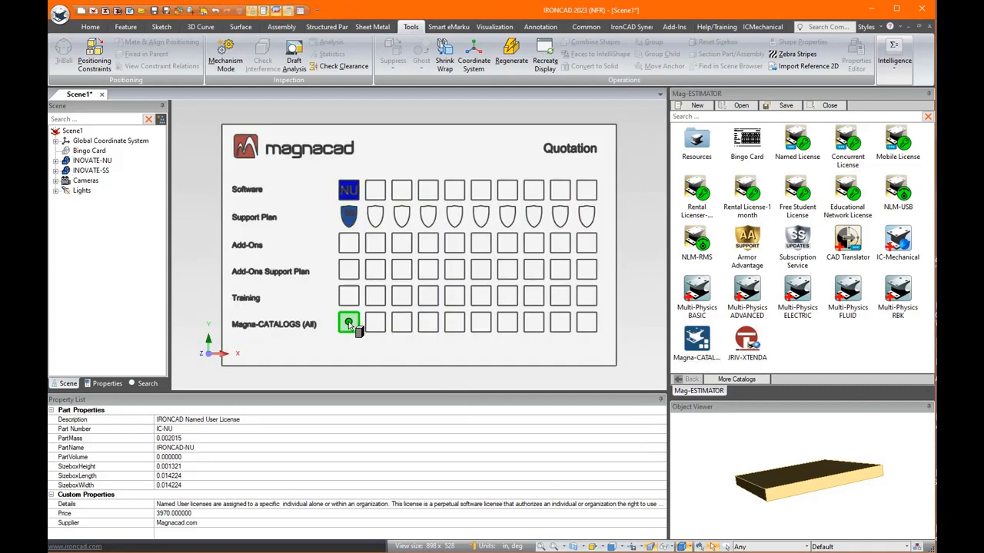
left_click(348, 322)
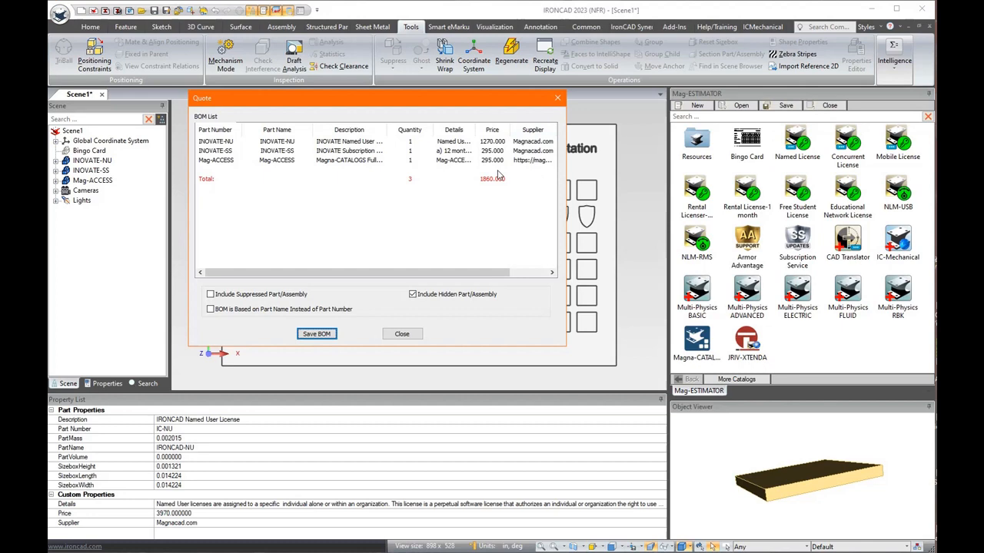
mouse_move(356, 325)
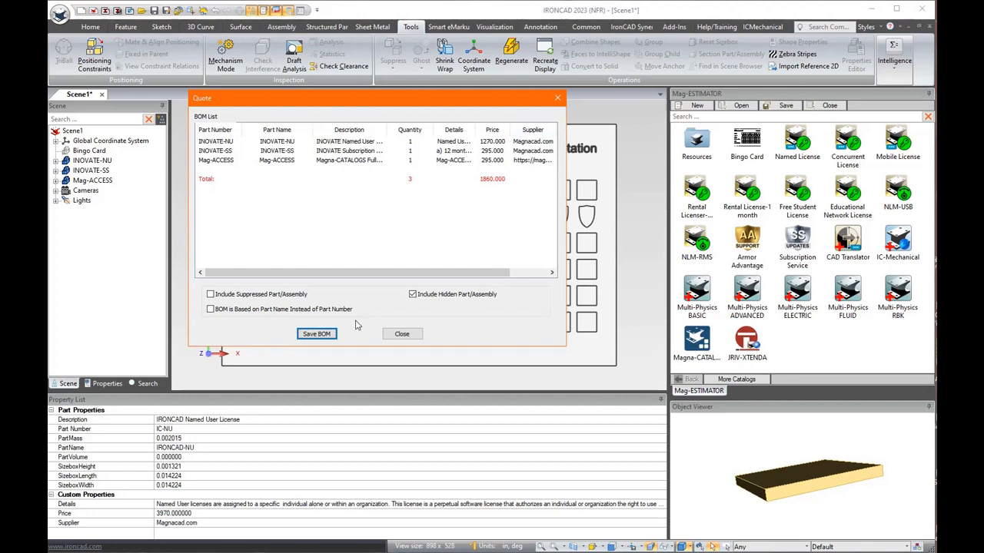
Dismiss the quote and clear the INOVATE pieces from the bingo card.
left_click(401, 334)
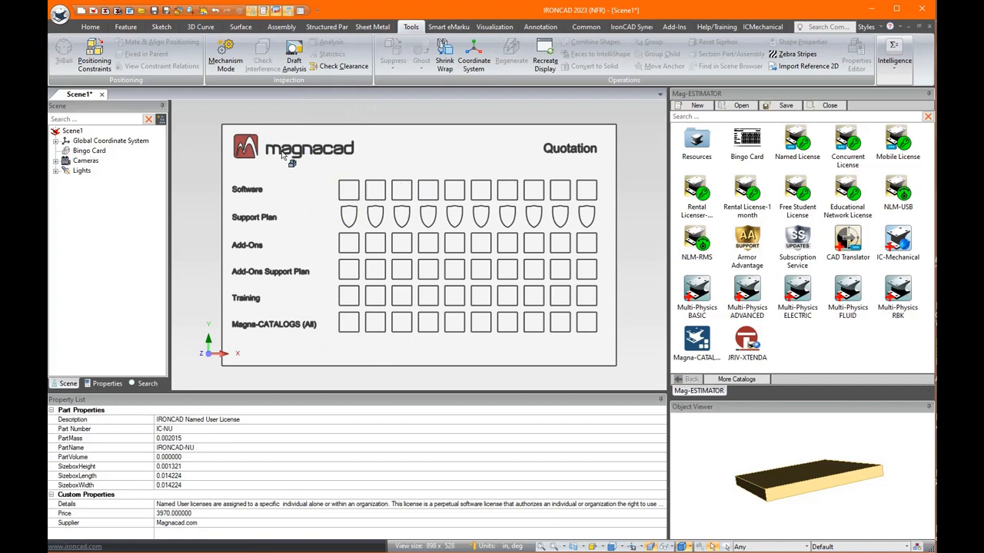
mouse_move(611, 380)
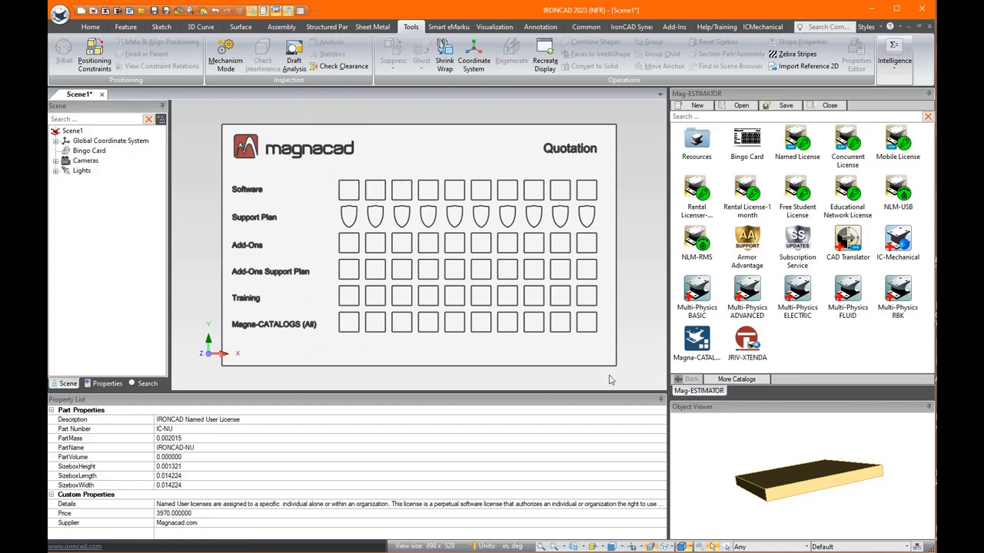
mouse_move(384, 138)
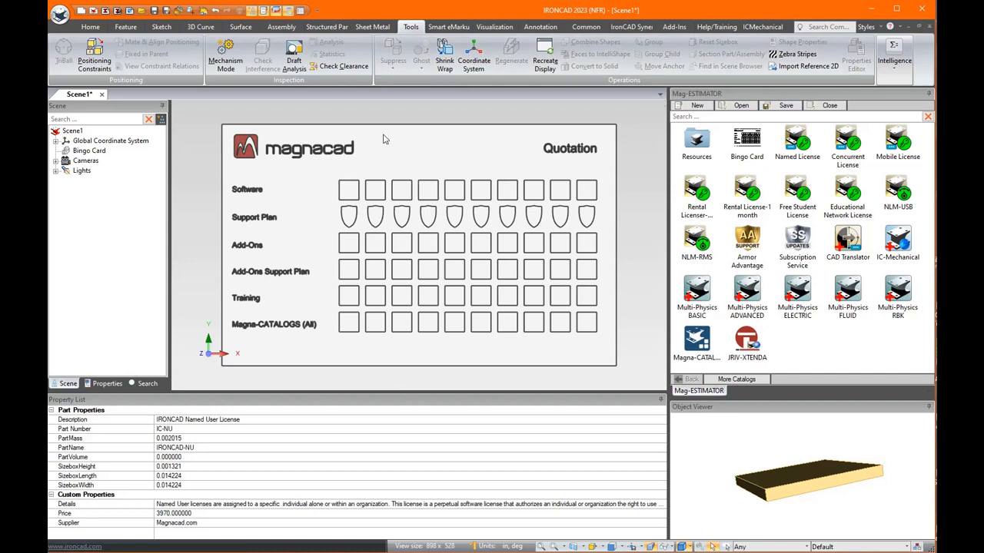
mouse_move(455, 213)
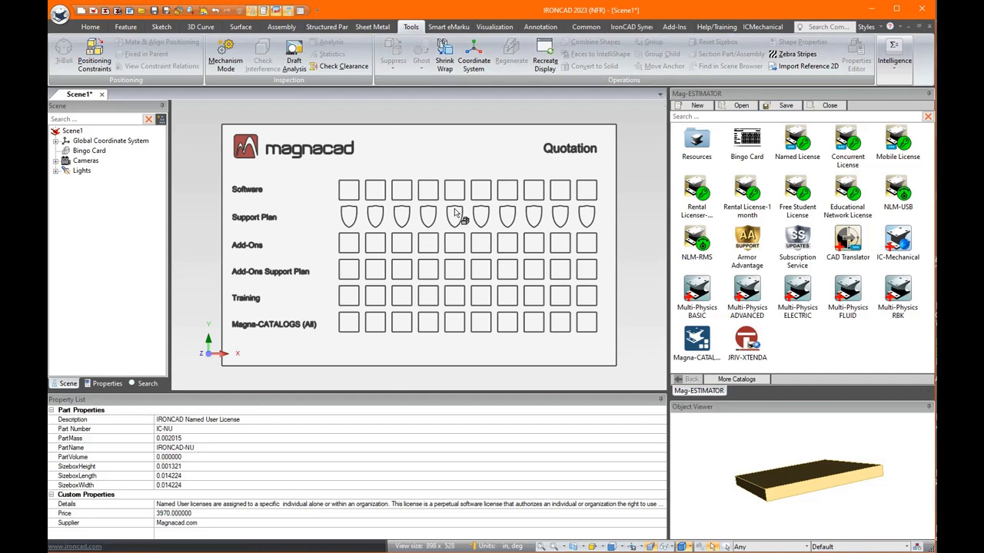
mouse_move(849, 117)
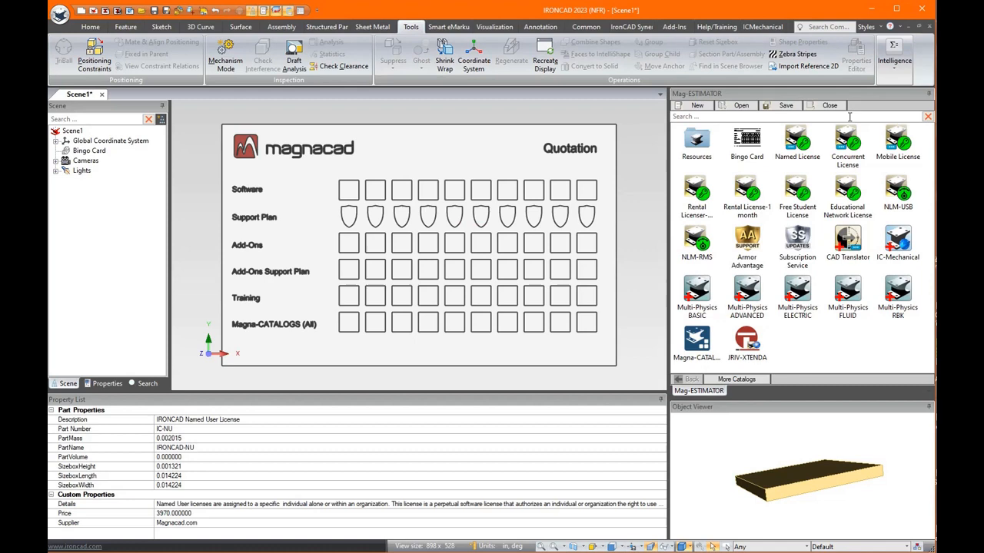
left_click(348, 189)
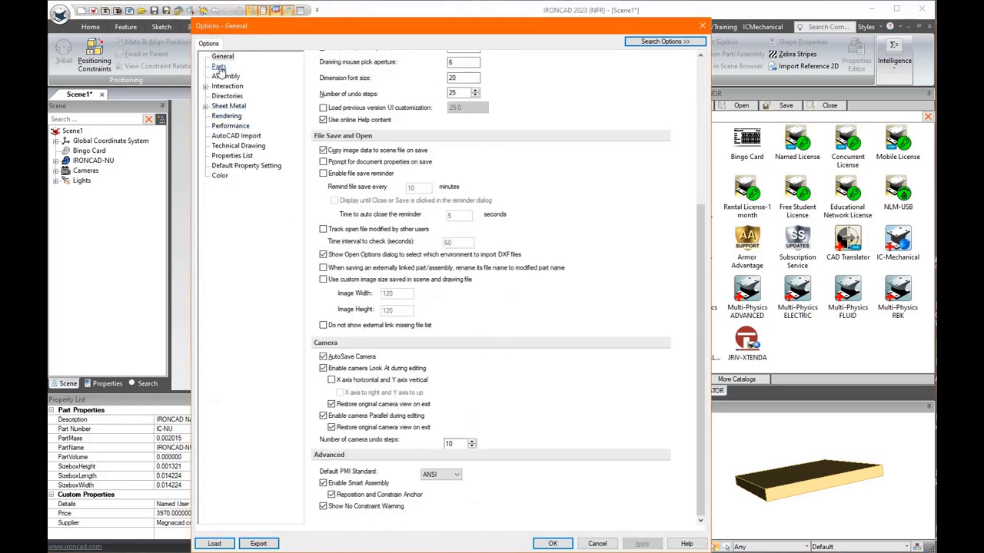
Review the Parts page in Options and accept with OK.
left_click(219, 66)
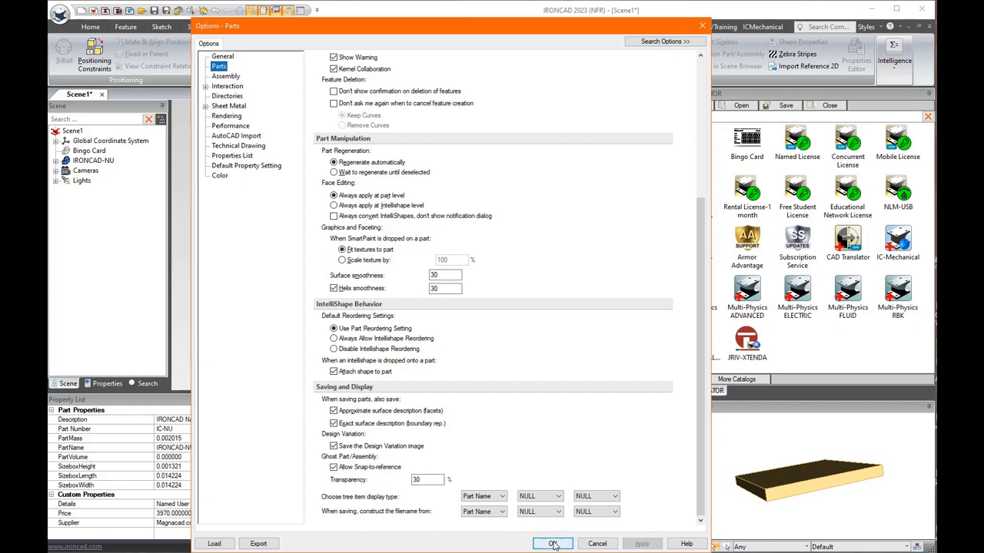
left_click(552, 543)
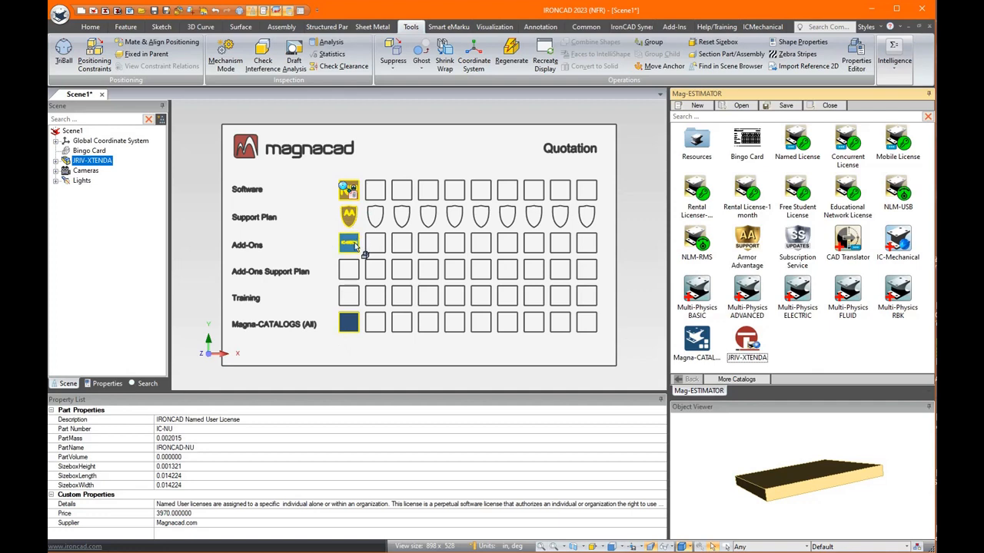
mouse_move(461, 142)
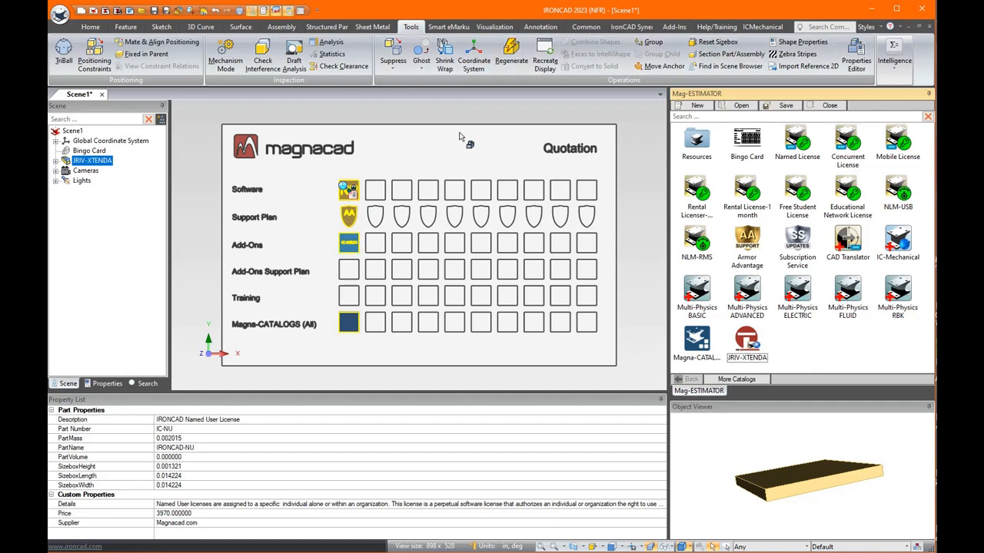
Expand JRIV-XTENDA to list IRONCAD-AA, IRONCAD-Mechanical, IRONCAD-NU and Mag-ACCESS.
left_click(56, 160)
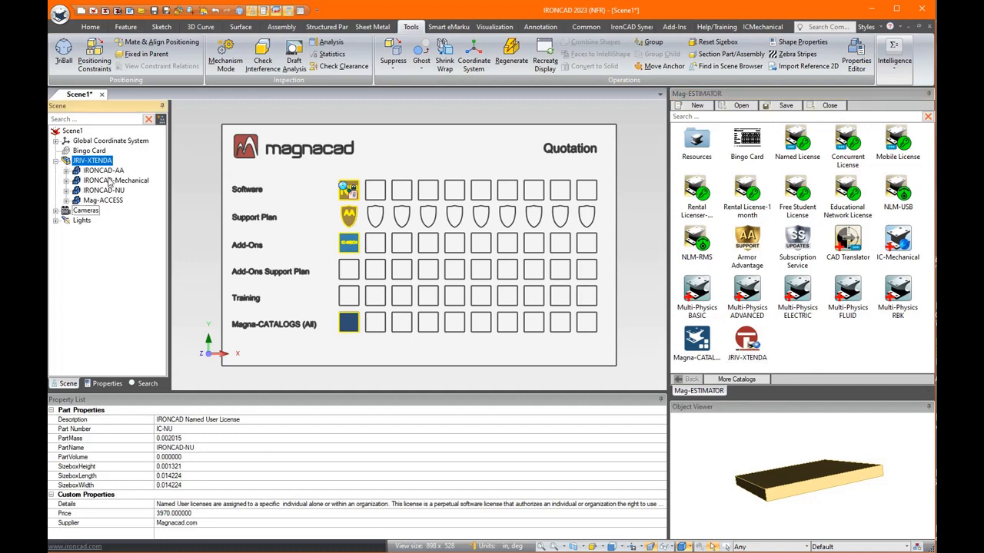
mouse_move(115, 177)
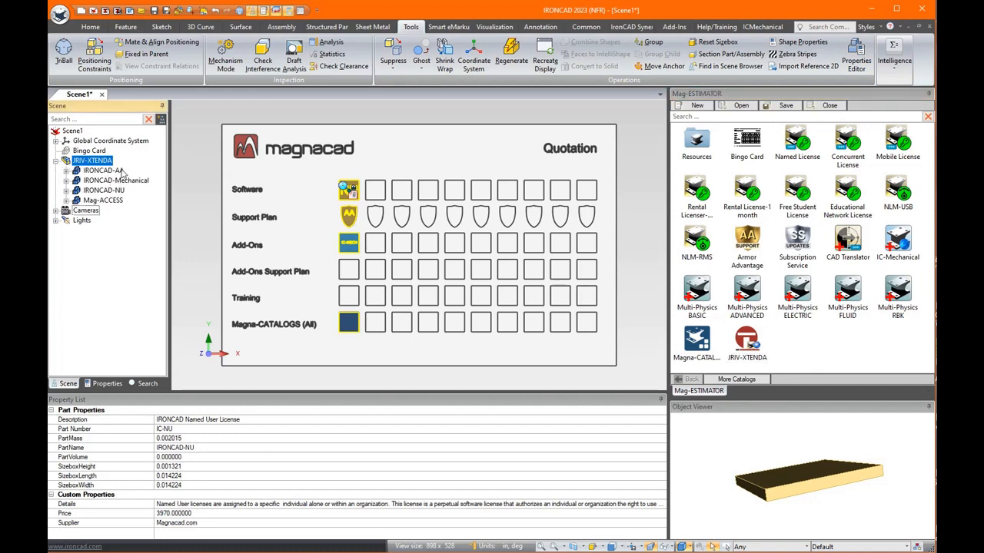
mouse_move(148, 192)
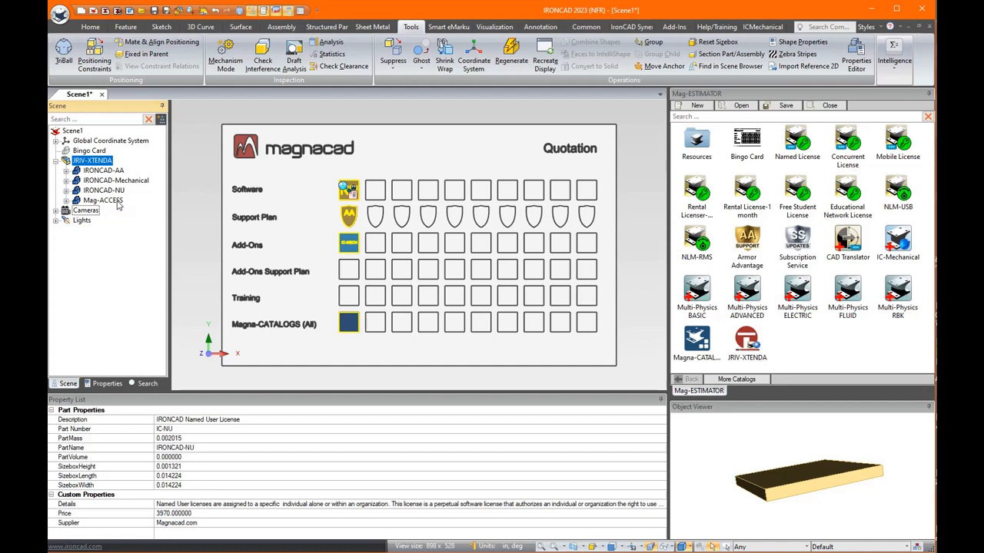
mouse_move(119, 205)
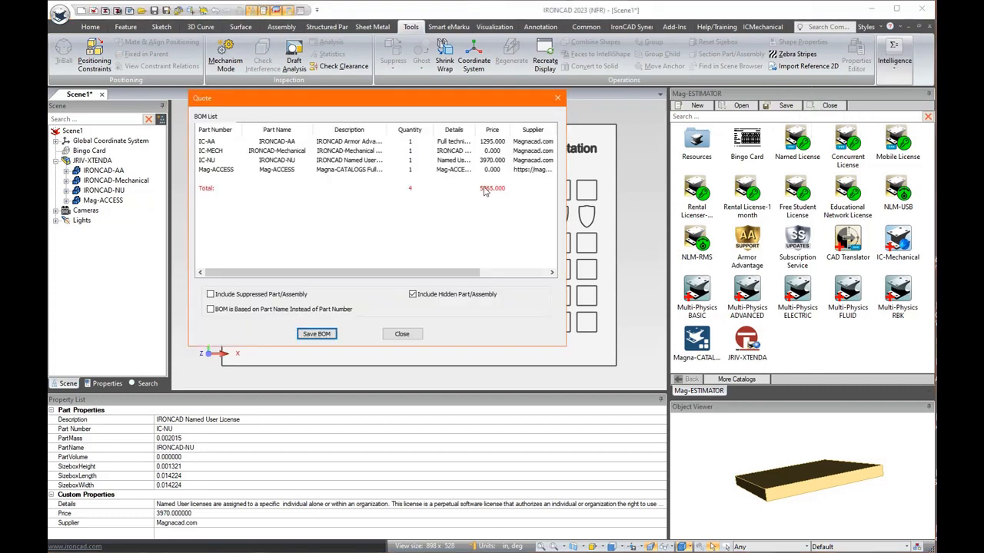
left_click(401, 333)
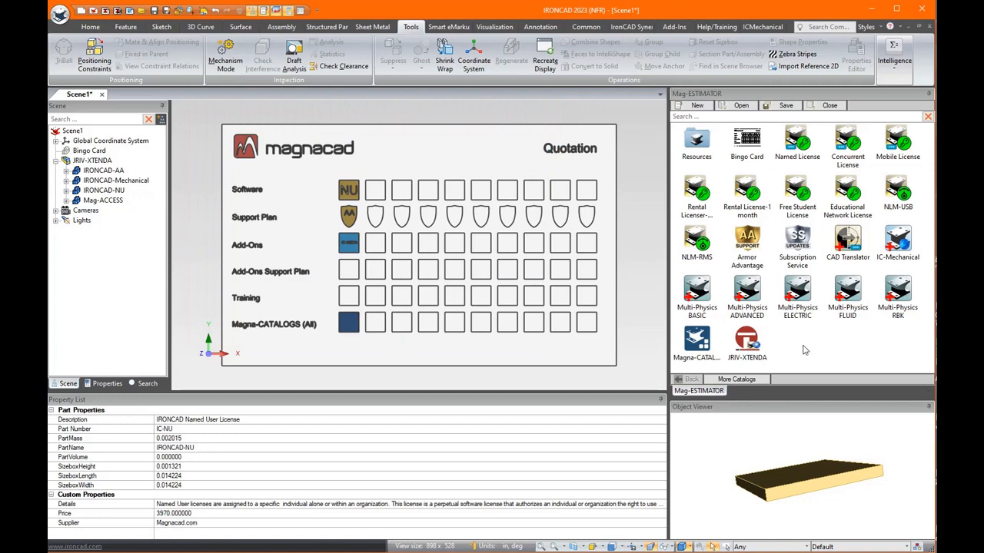
mouse_move(848, 321)
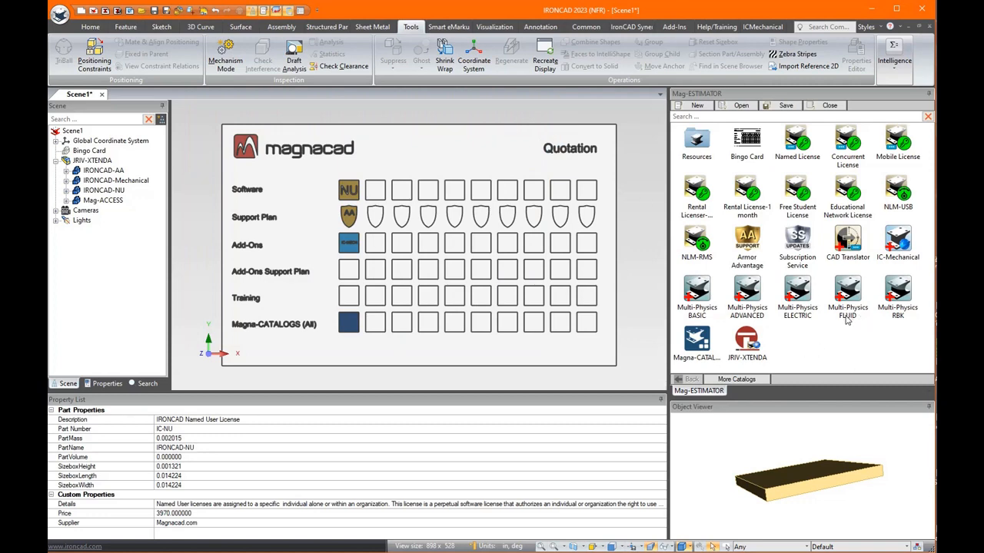
mouse_move(807, 353)
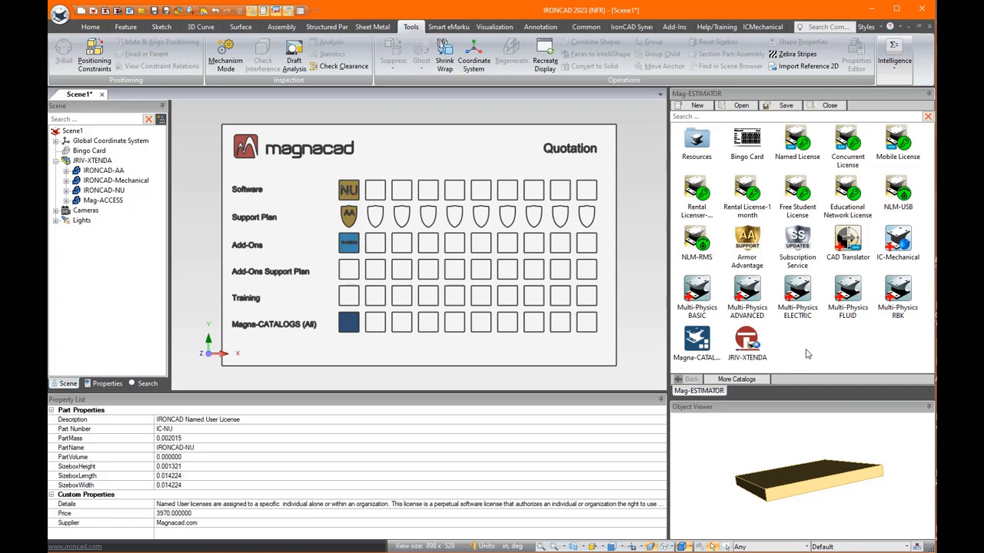
mouse_move(812, 298)
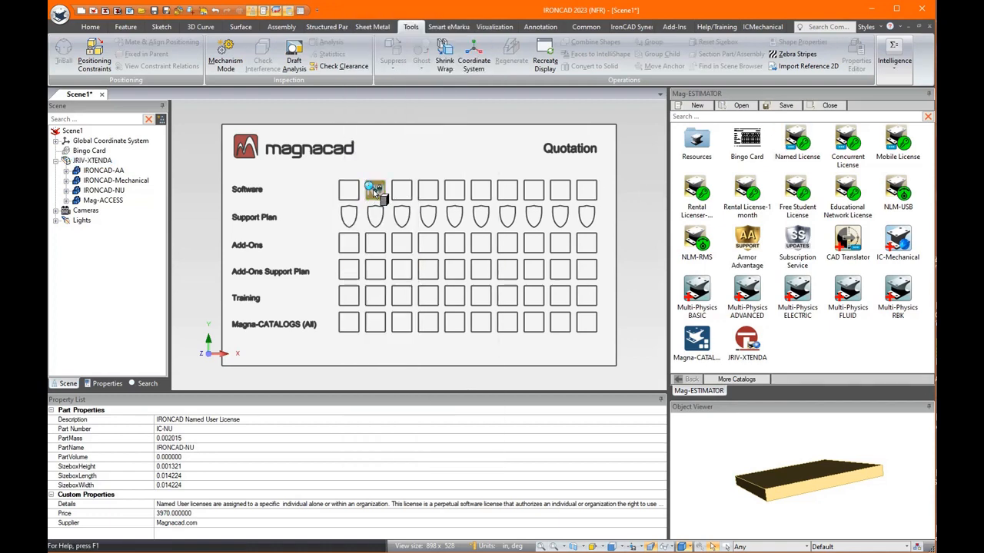
Place the Named License item in column two, then generate and dismiss its 6210 quote.
left_click(93, 210)
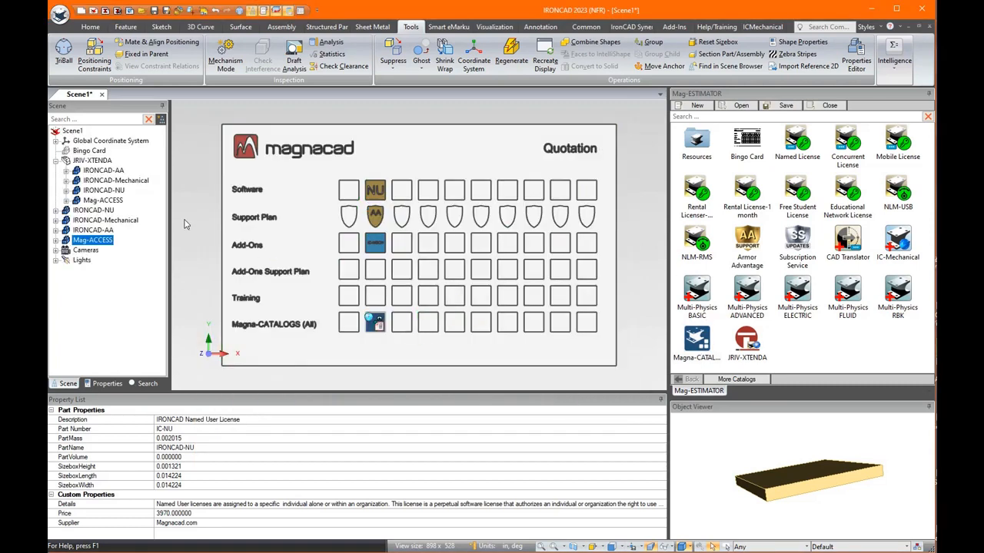
left_click(93, 160)
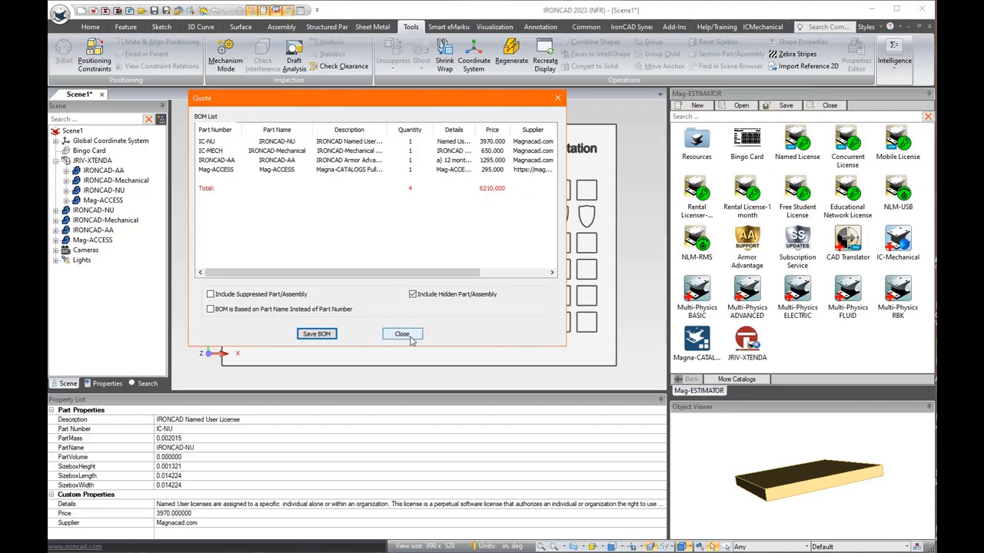
left_click(402, 333)
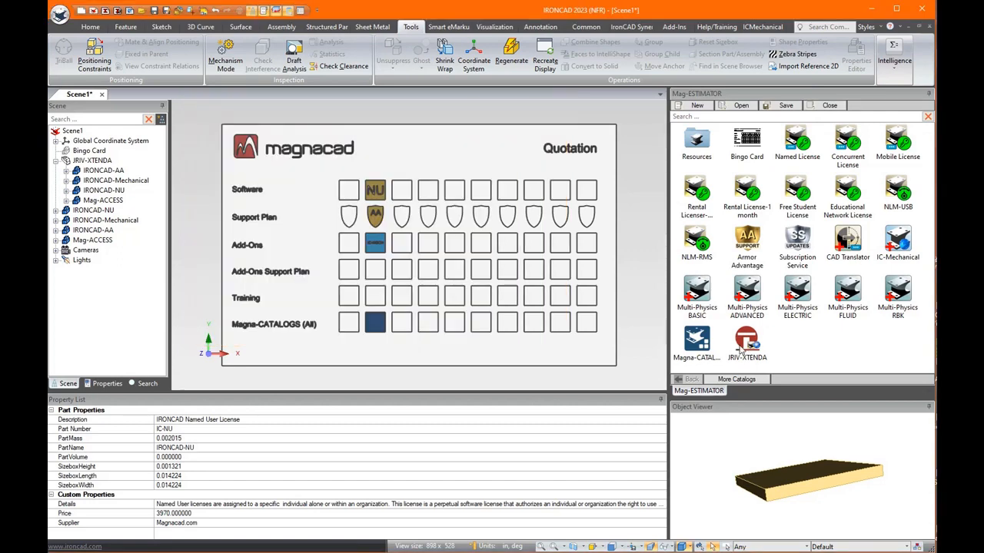
mouse_move(784, 354)
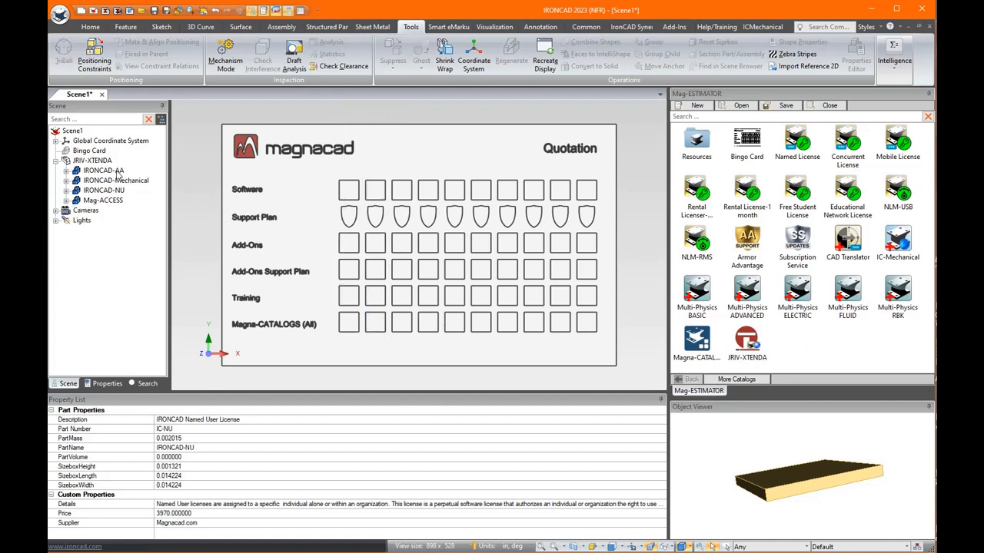
Make the JRIV-XTENDA bundle's items opaque, then open the Named User license's attached document.
right_click(92, 161)
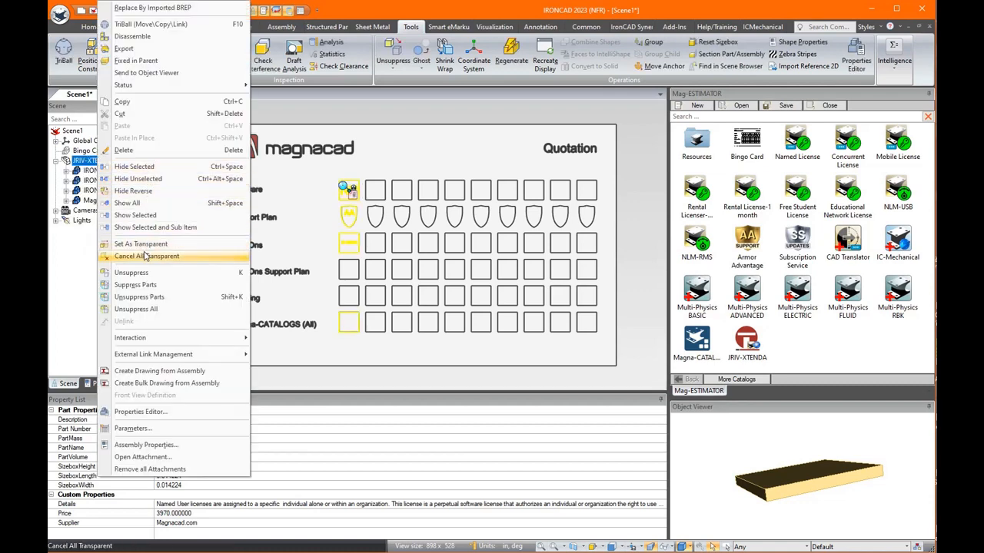
left_click(146, 256)
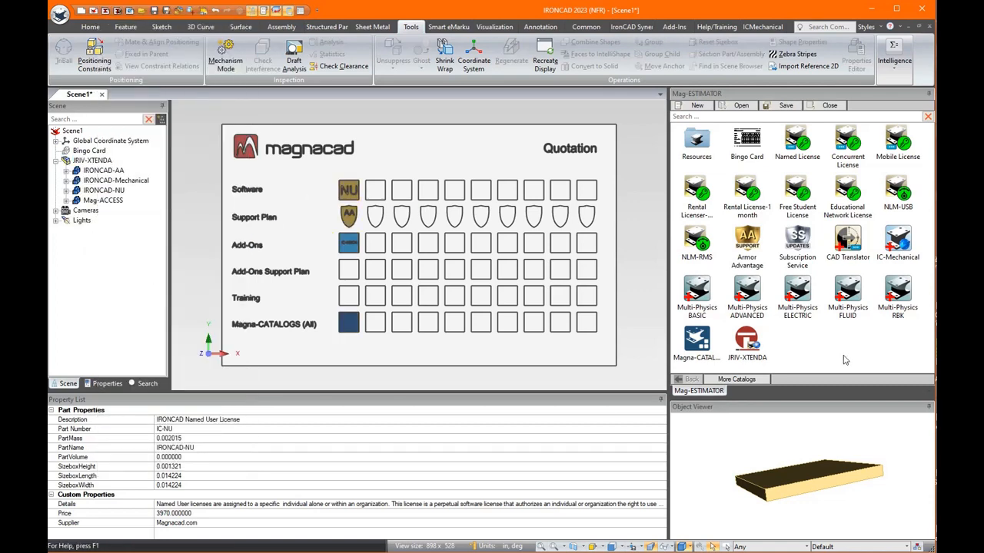
mouse_move(806, 302)
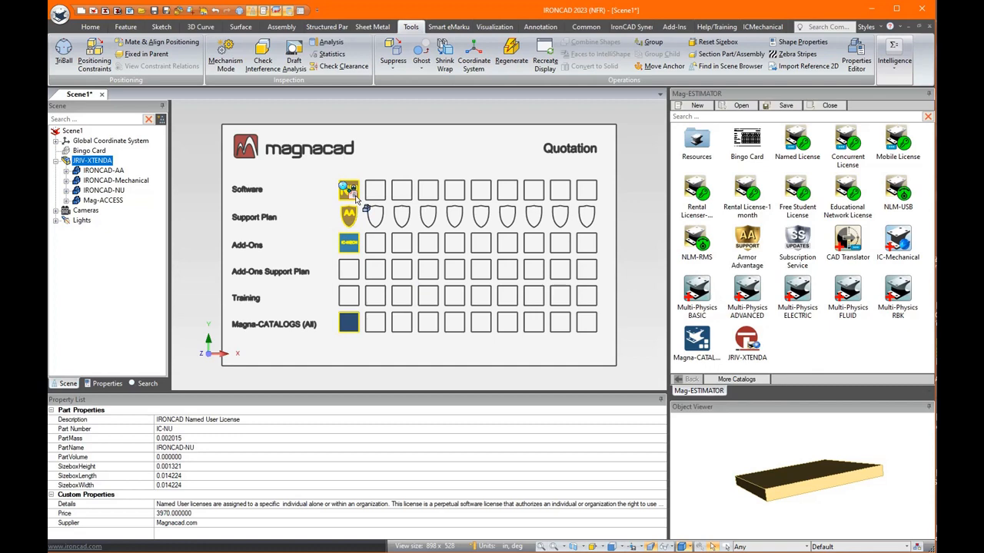
right_click(349, 189)
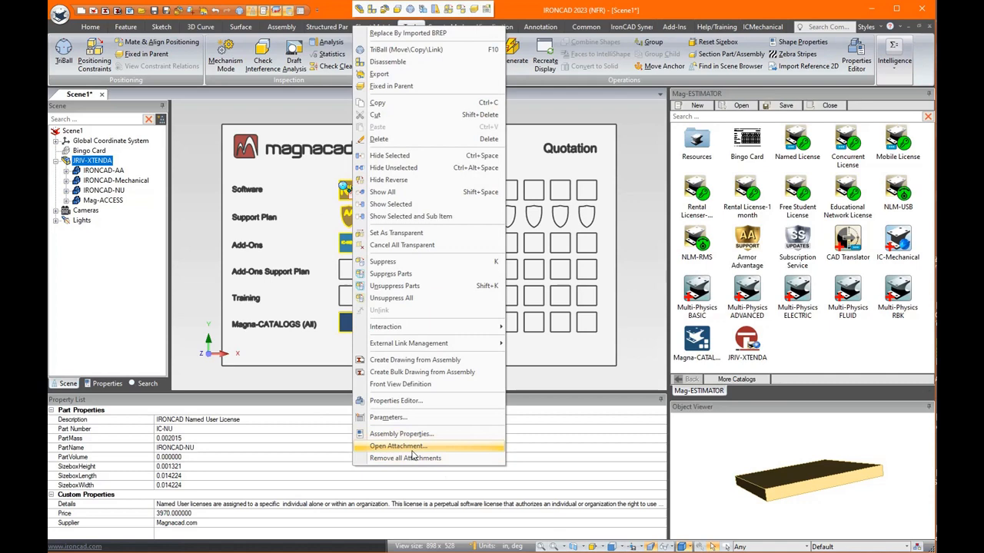
left_click(397, 445)
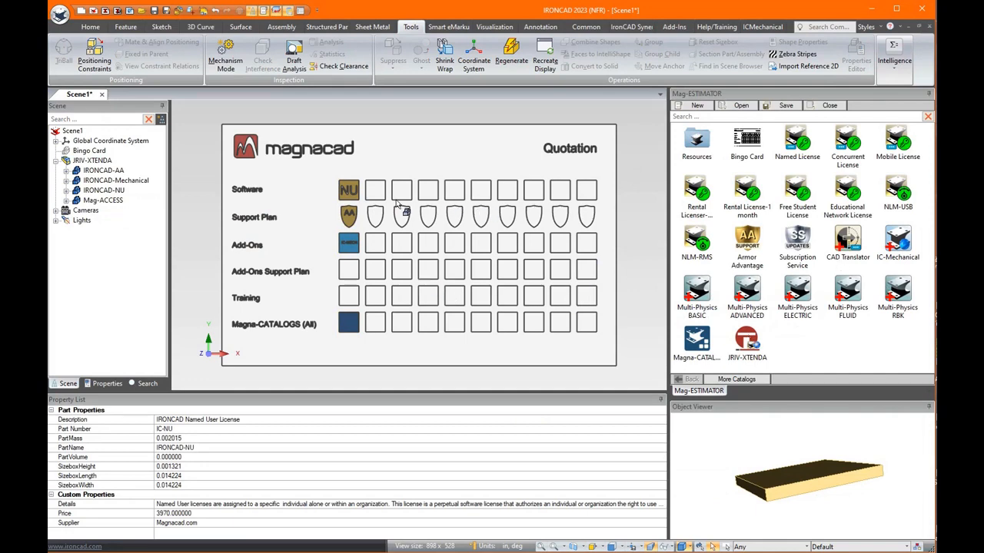
left_click(92, 159)
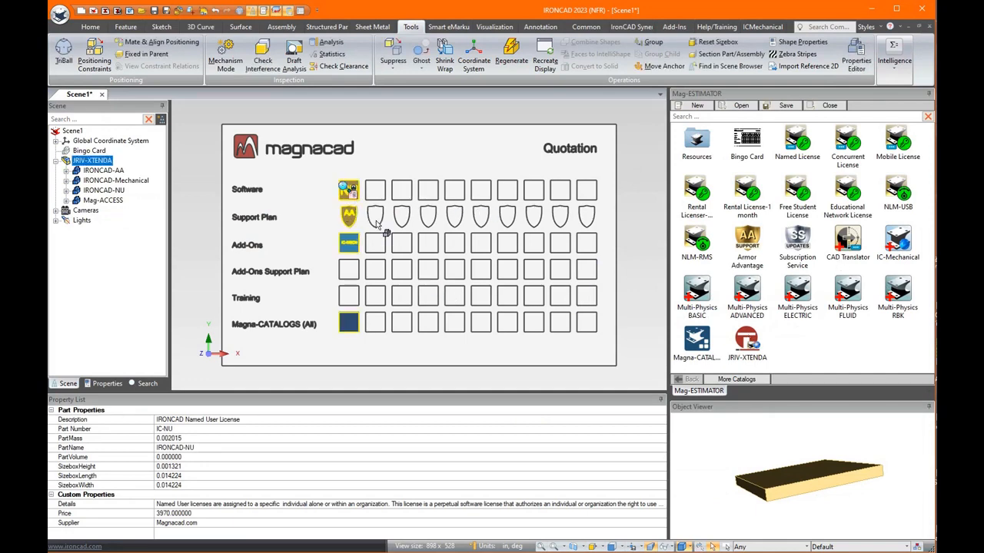
mouse_move(634, 263)
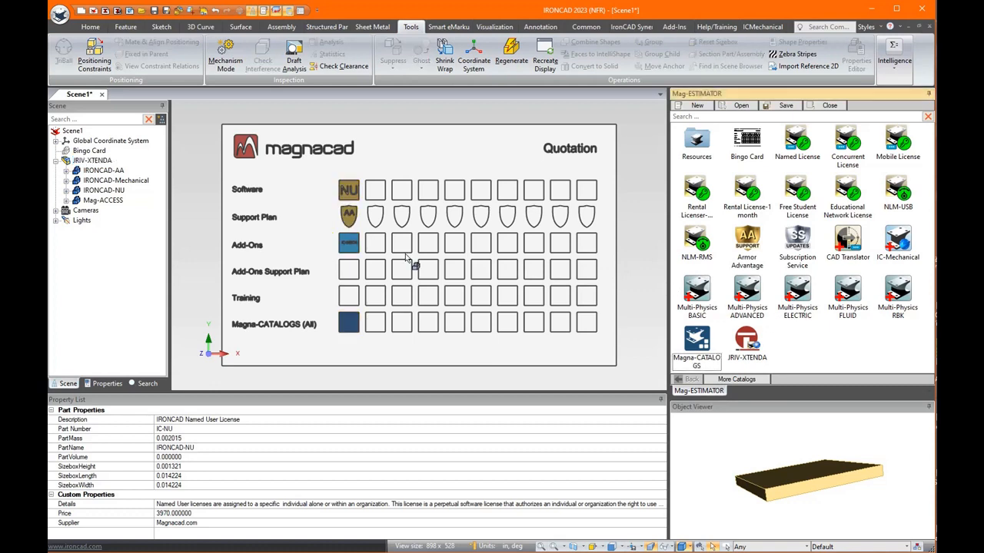
Replace the JRIV-XTENDA bundle with Rental Licenser-12 months and review its 2000 four-item quote.
left_click(348, 190)
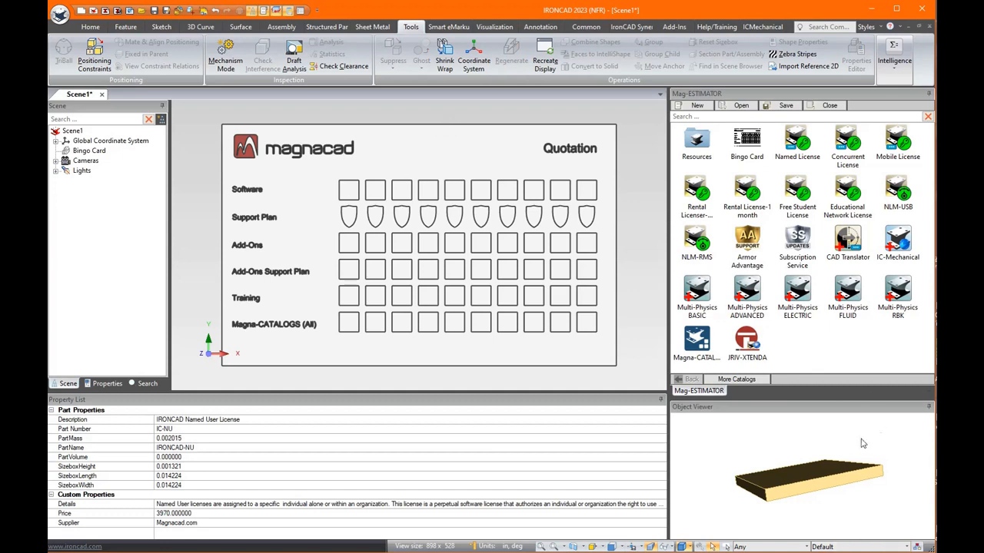
left_click(697, 192)
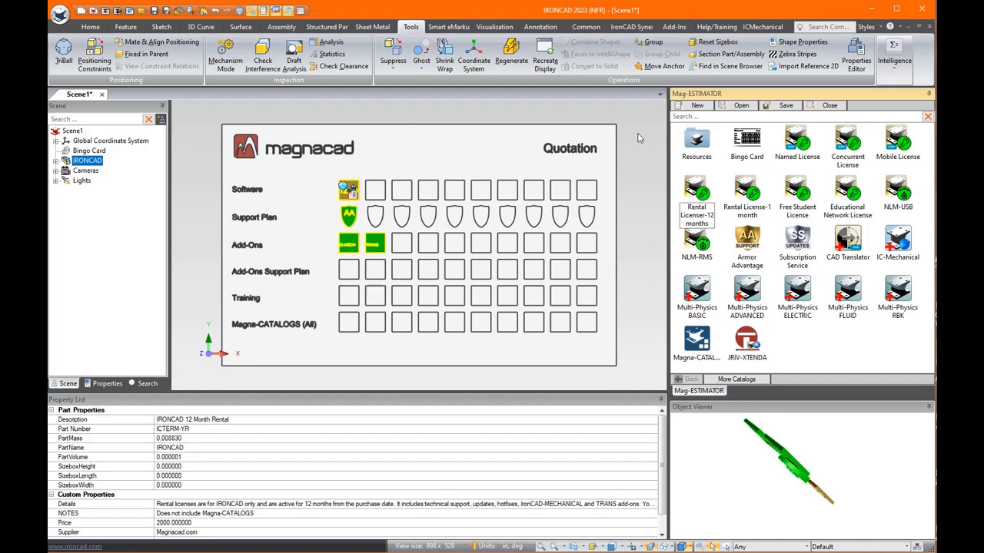
mouse_move(348, 254)
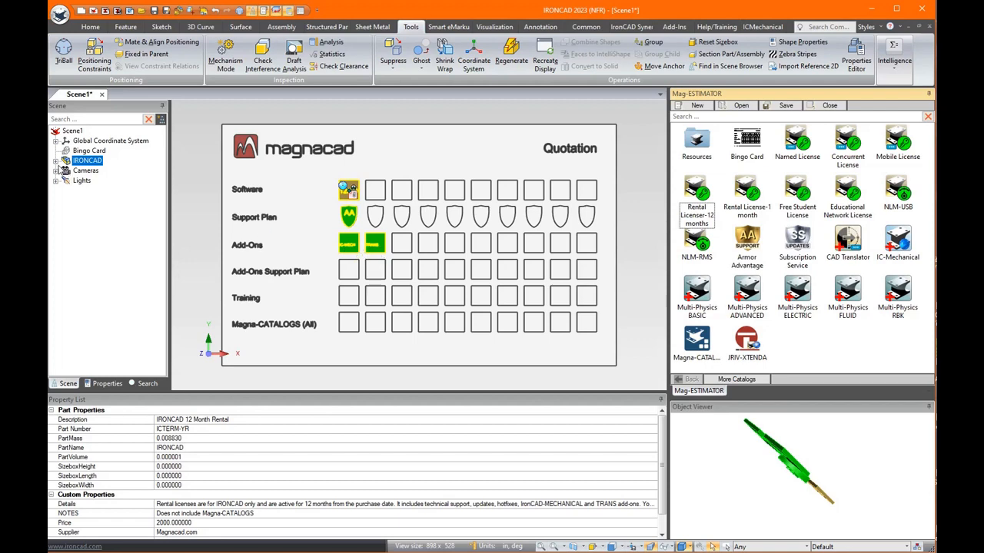
left_click(63, 160)
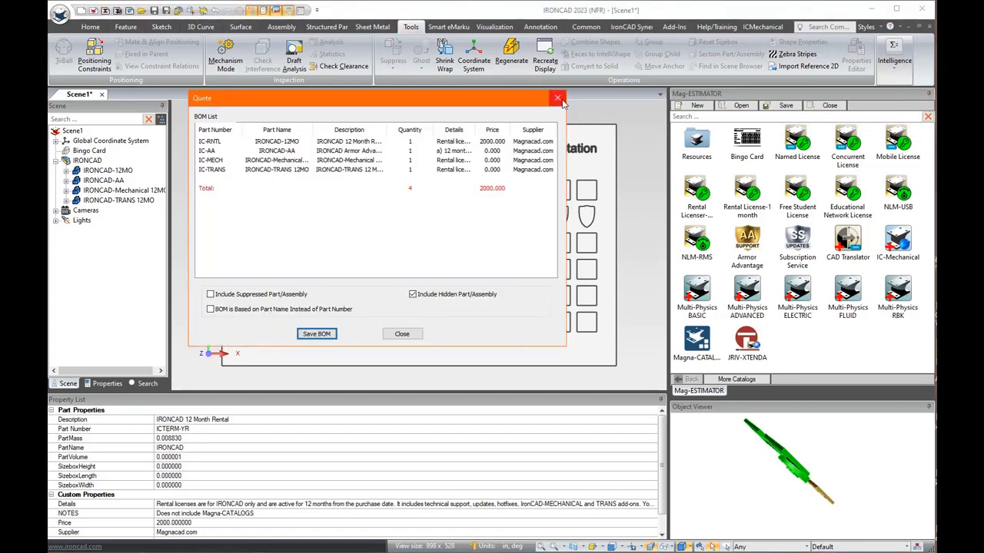
left_click(558, 98)
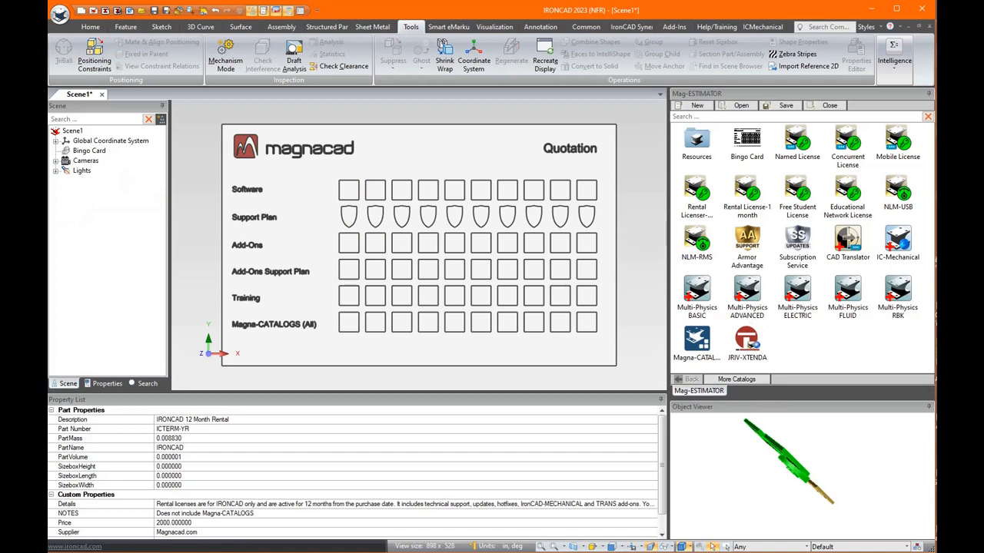
mouse_move(721, 324)
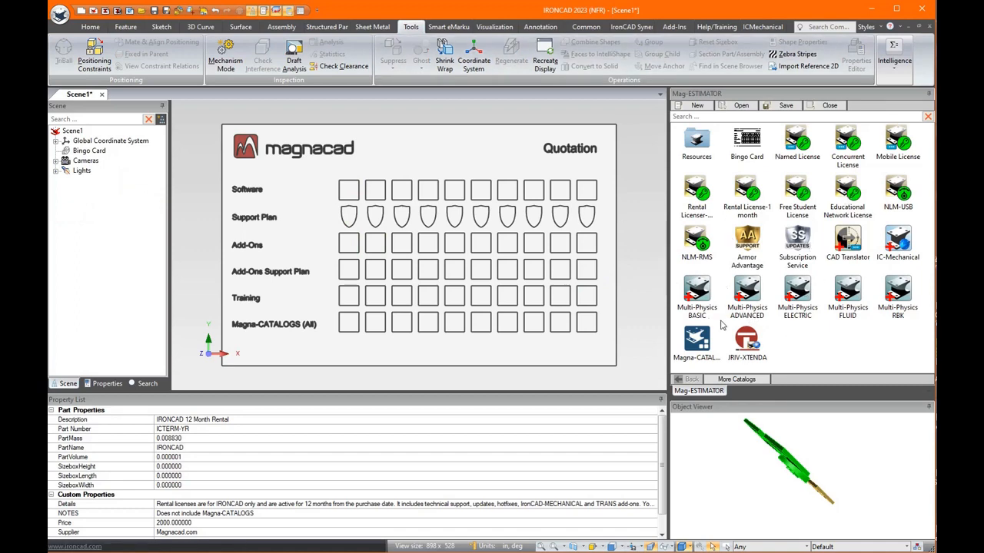
mouse_move(777, 311)
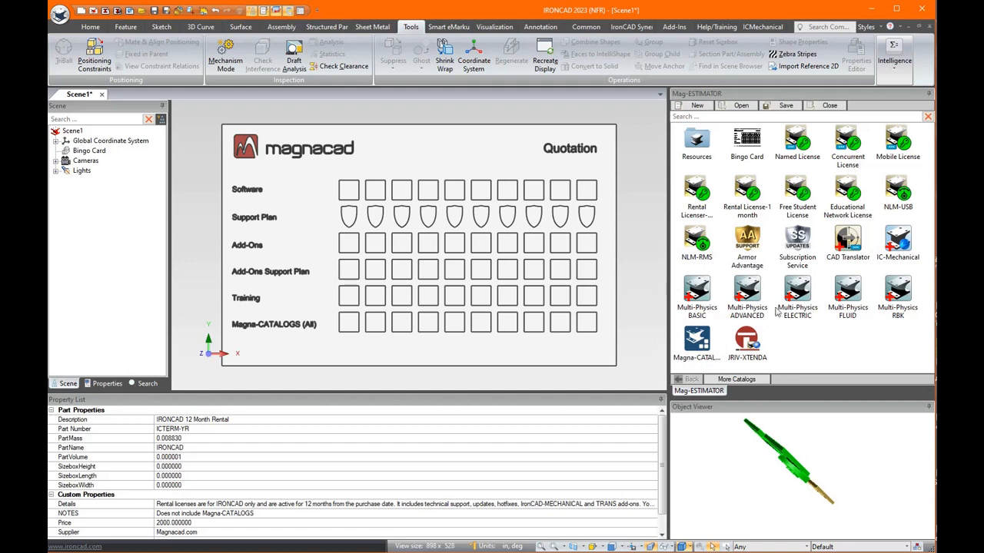
mouse_move(874, 281)
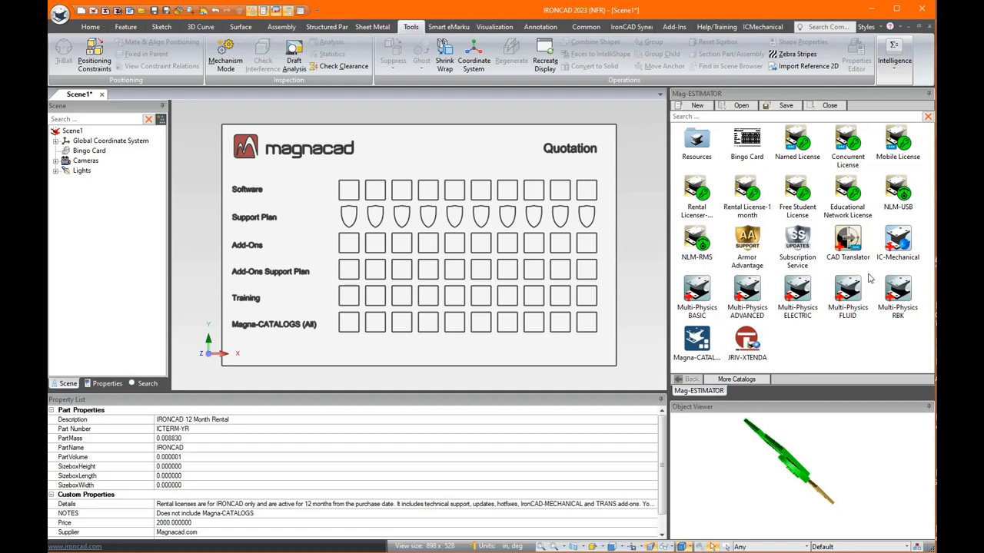
mouse_move(872, 313)
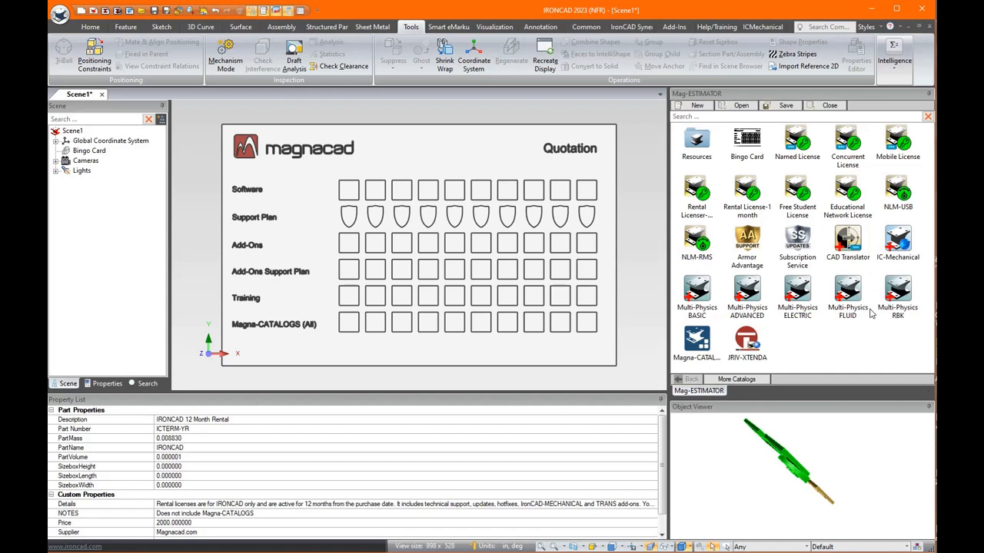
mouse_move(830, 333)
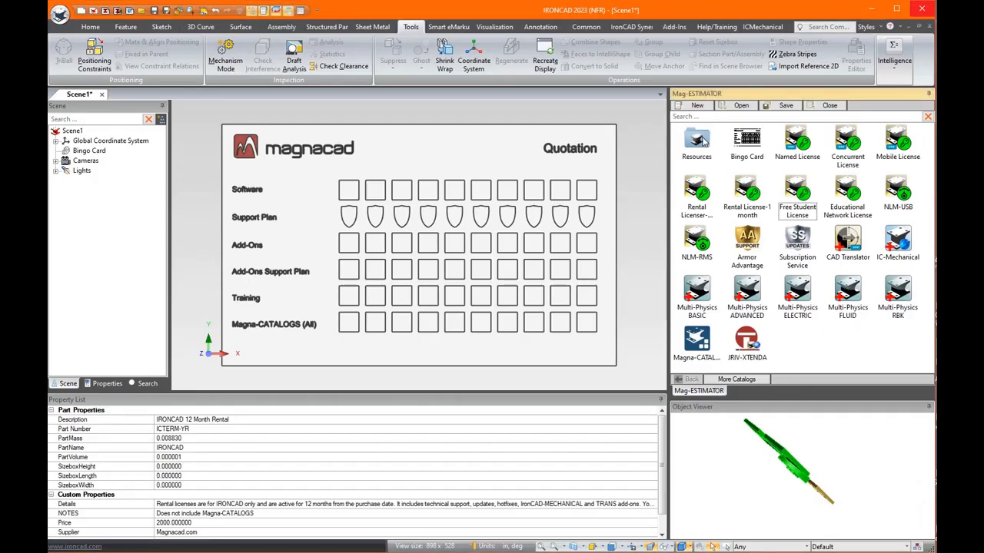
left_click(696, 141)
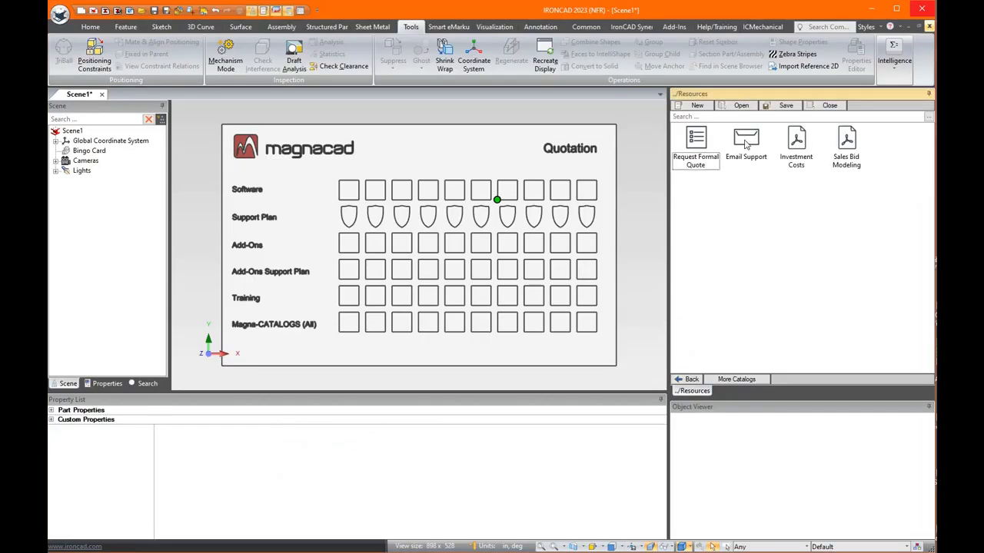
mouse_move(721, 215)
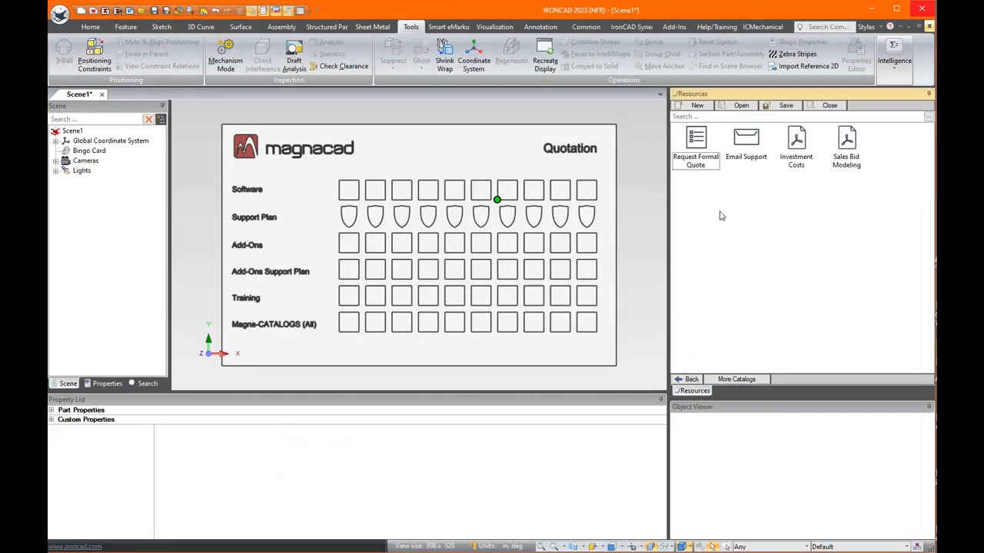
mouse_move(794, 191)
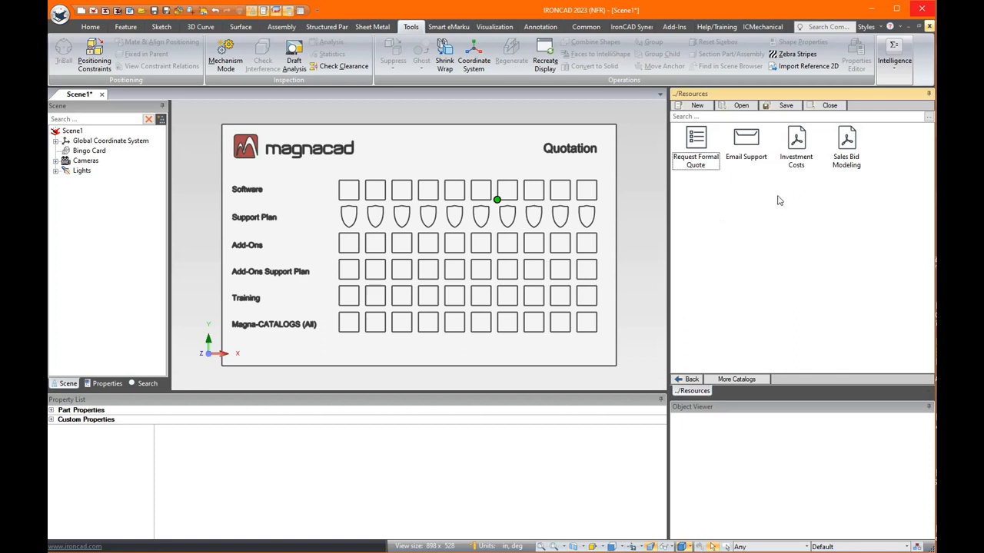
mouse_move(774, 160)
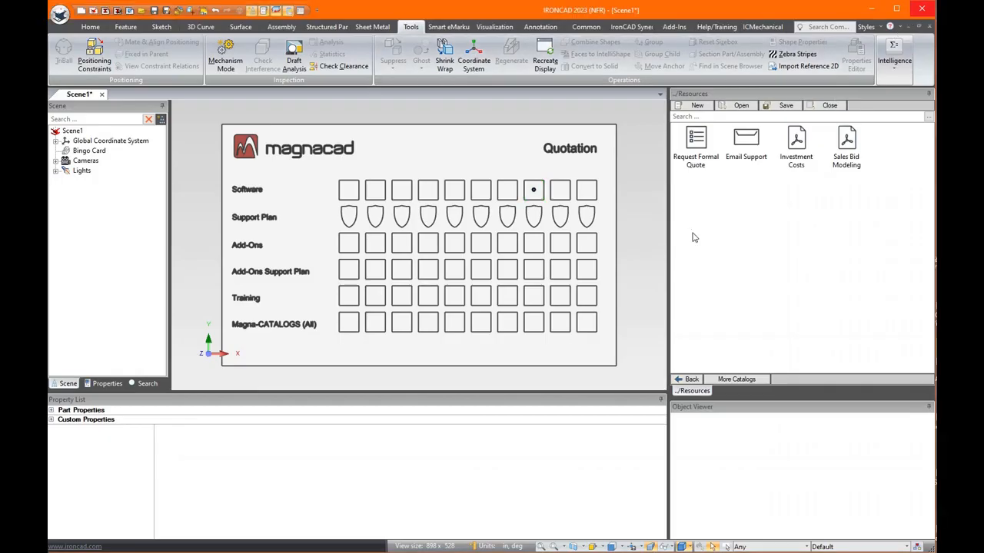
mouse_move(847, 161)
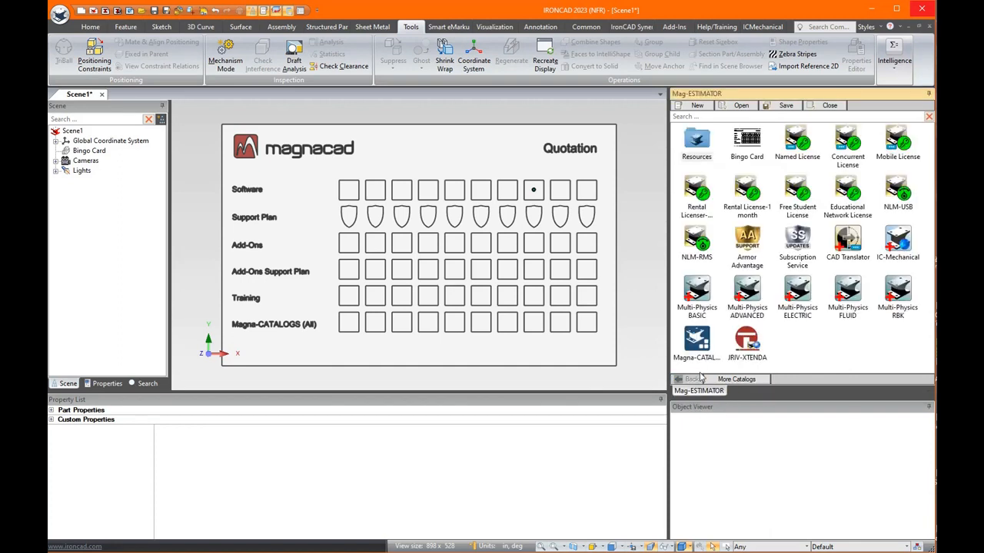
mouse_move(797, 288)
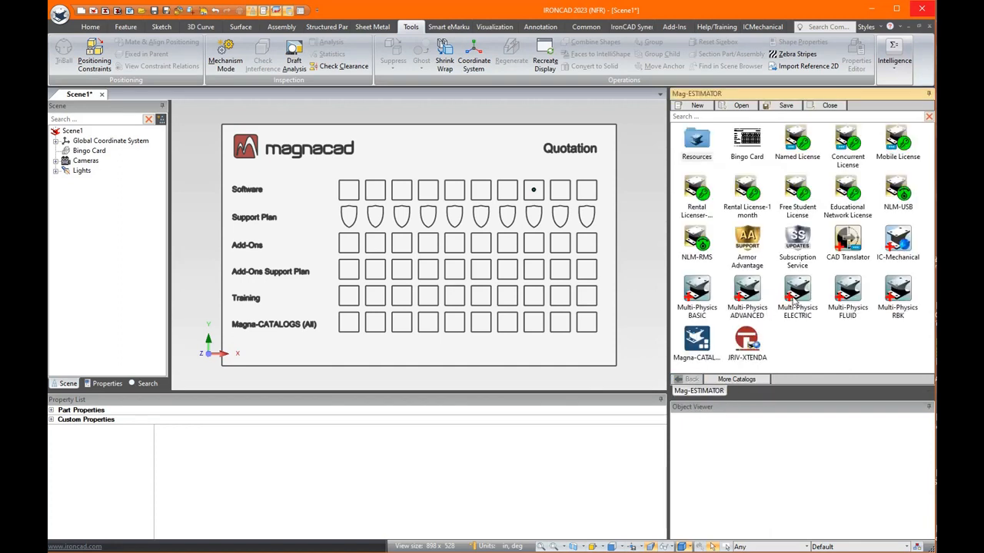
mouse_move(625, 152)
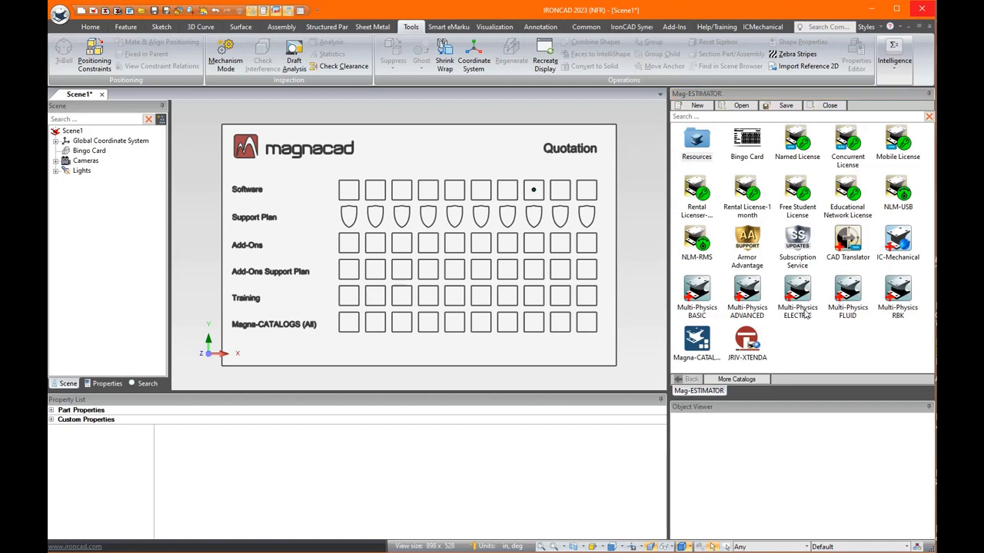
mouse_move(770, 243)
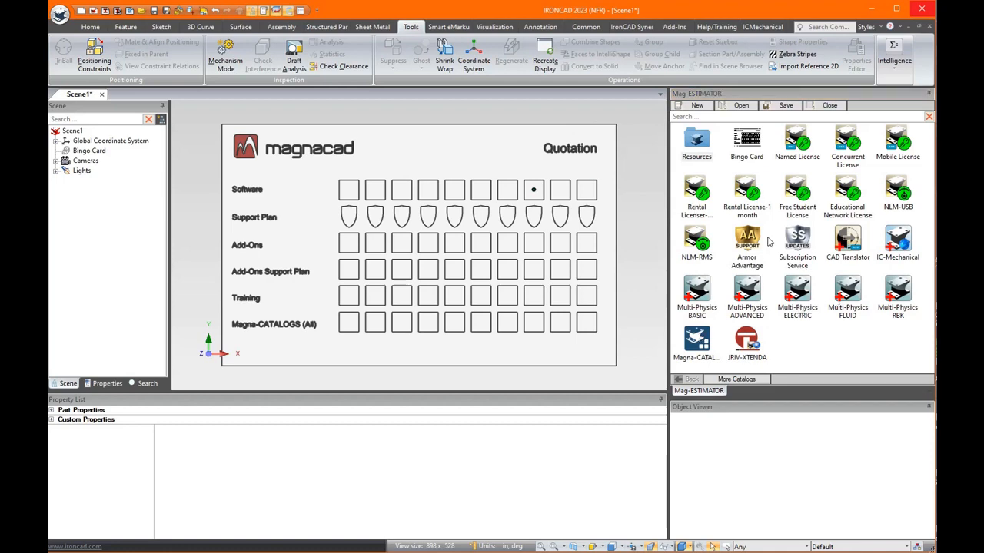
Select Multi-Physics BASIC in Mag-ESTIMATOR to show its 2850 price and preview.
left_click(696, 290)
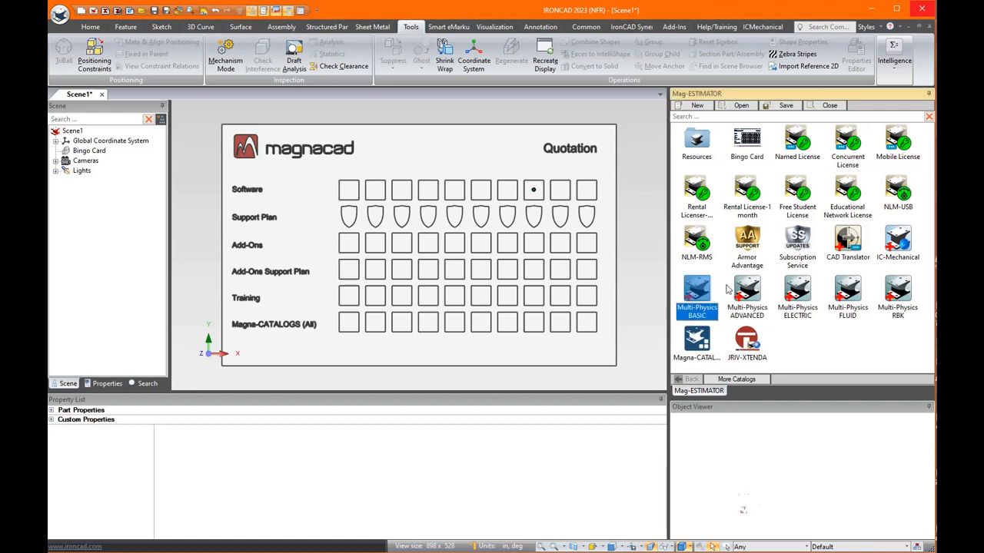
left_click(696, 292)
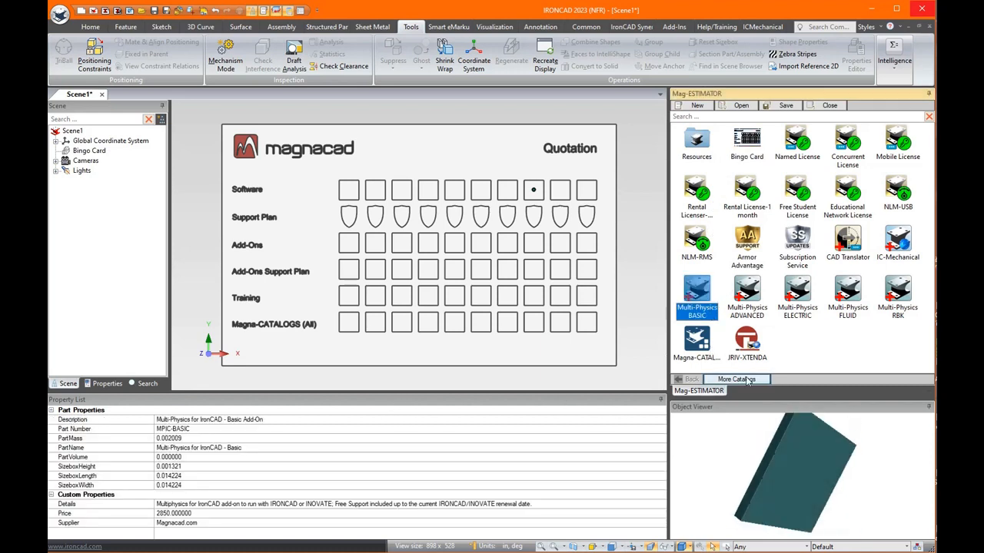